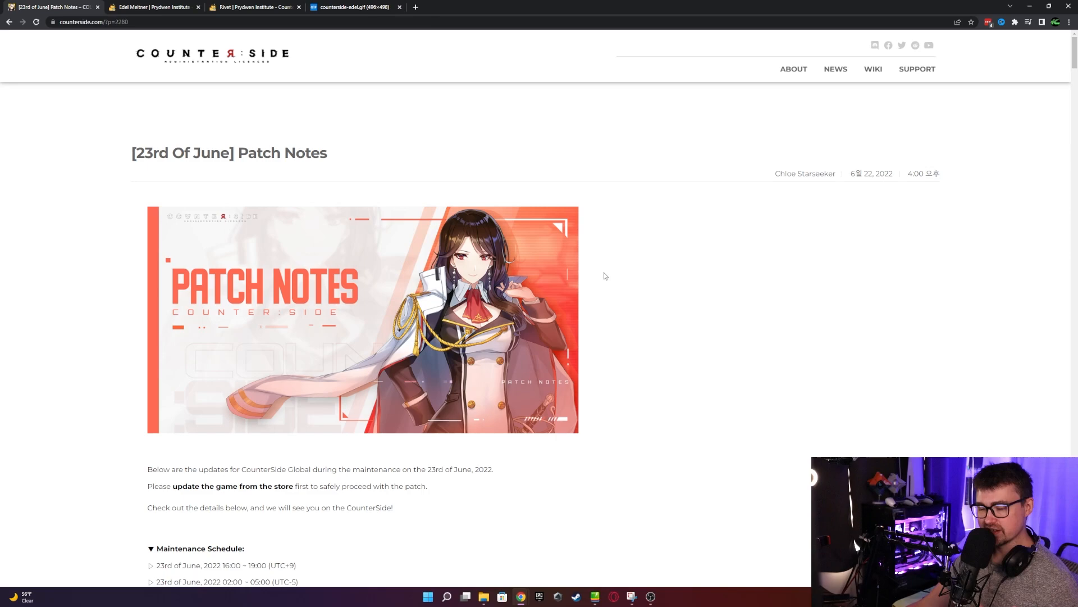
Scroll the June 23rd patch notes past the banner and maintenance schedule to the Old Fear Event Stage
scroll("down", 3)
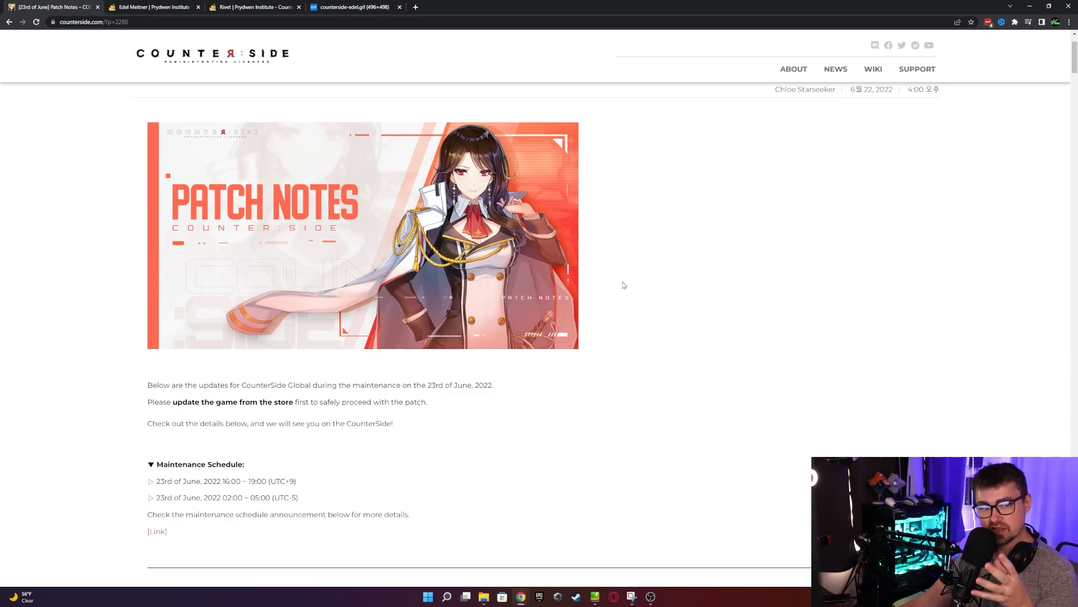
scroll("down", 3)
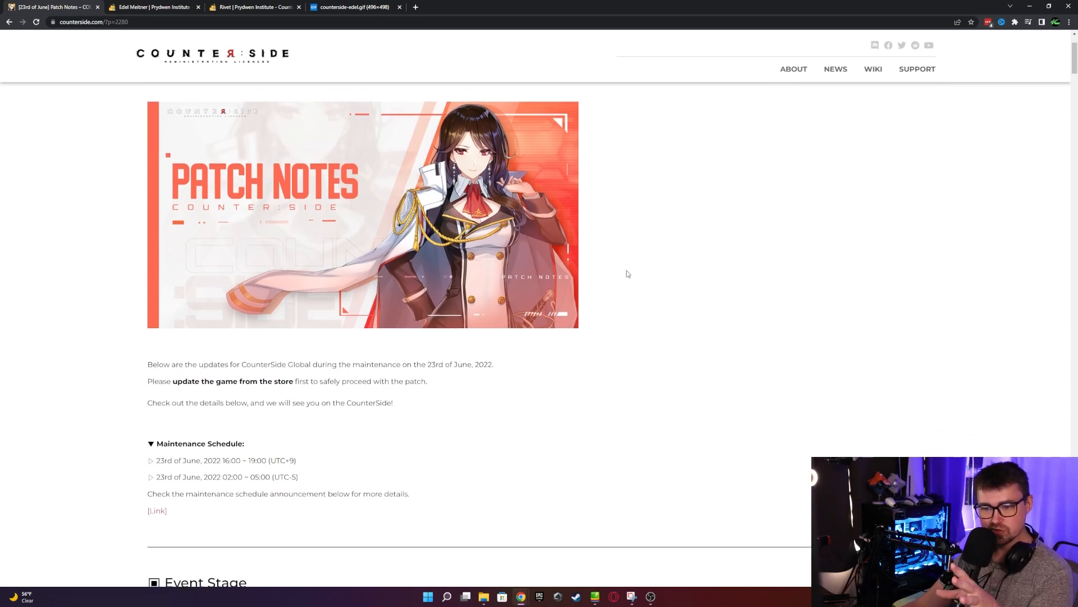
scroll("down", 3)
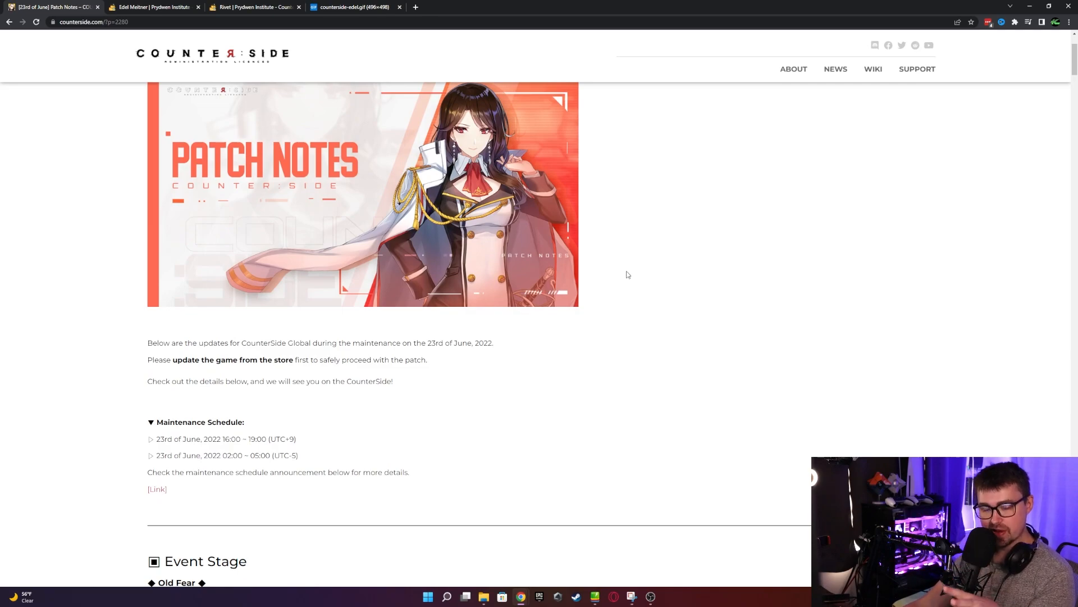
scroll("down", 3)
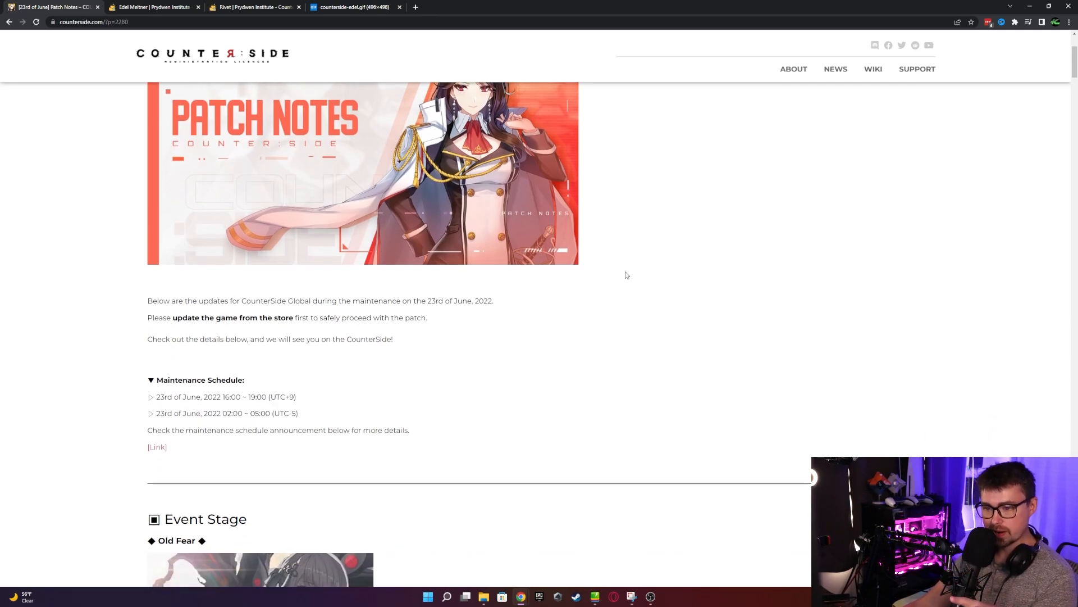
scroll("down", 3)
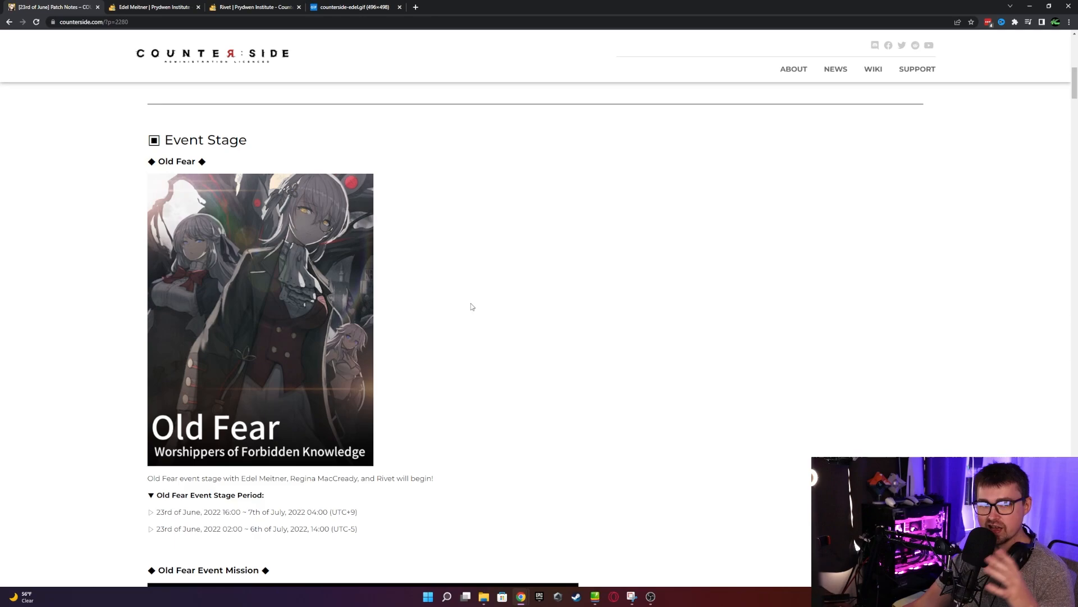
mouse_move(471, 311)
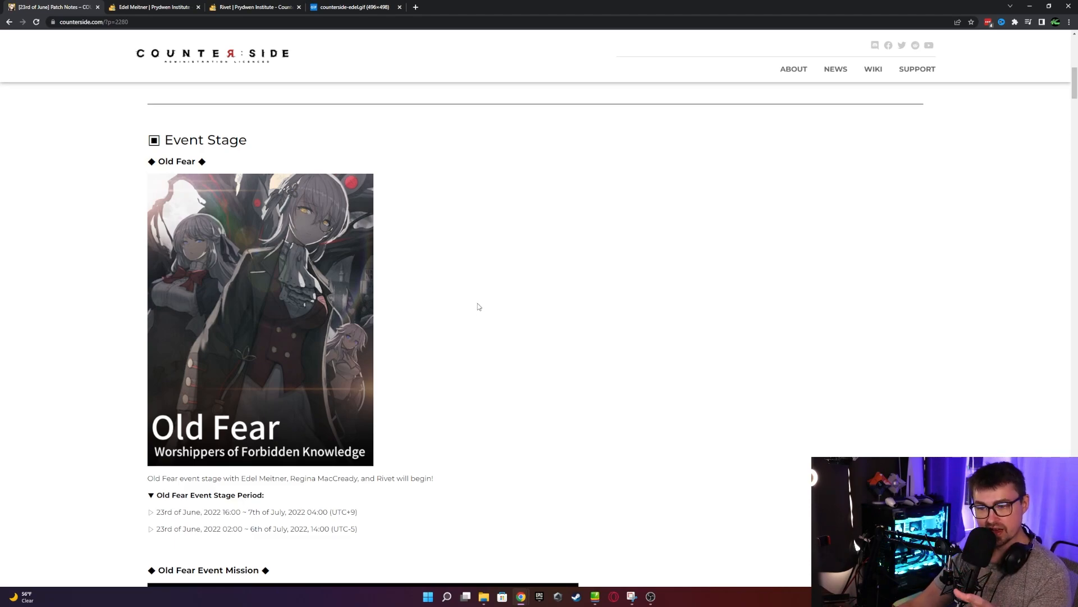
Scroll past the Old Fear Event Mission to the eight-item Old Fear Event Store grid
scroll("down", 3)
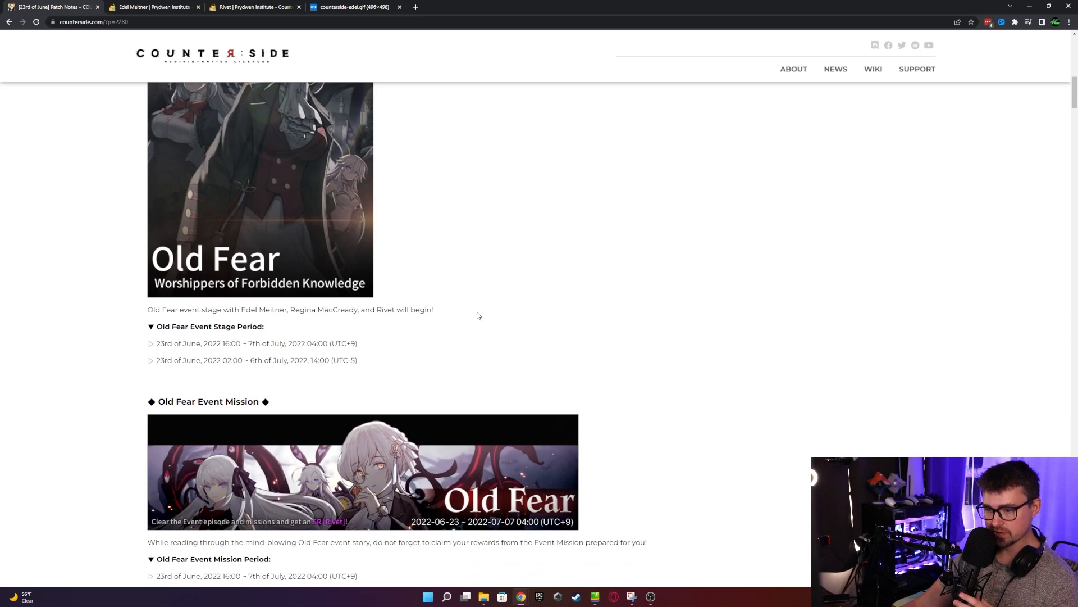
scroll("down", 3)
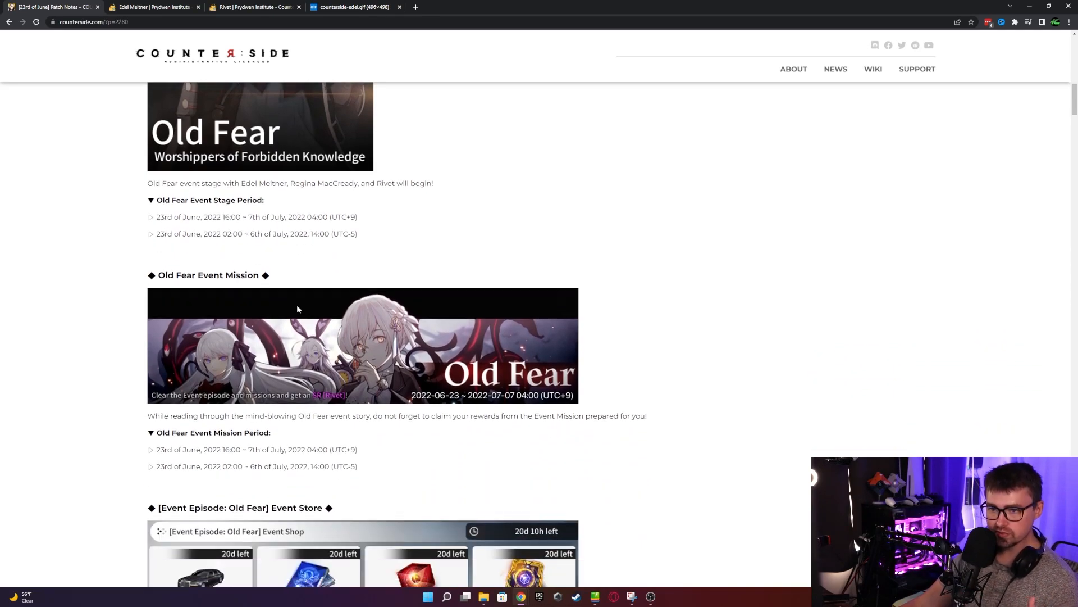
scroll("down", 3)
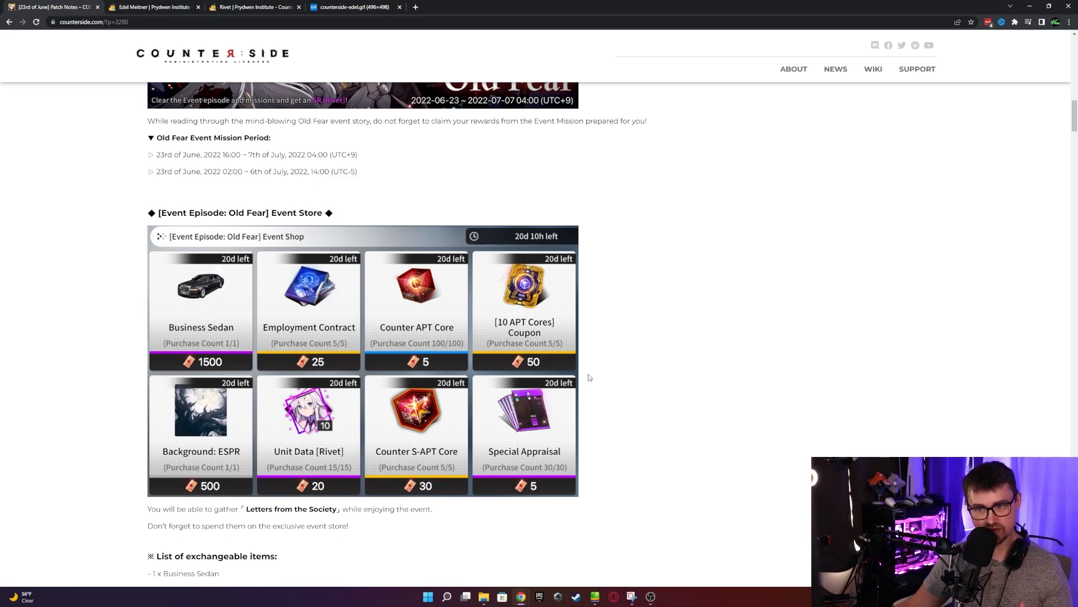
mouse_move(231, 317)
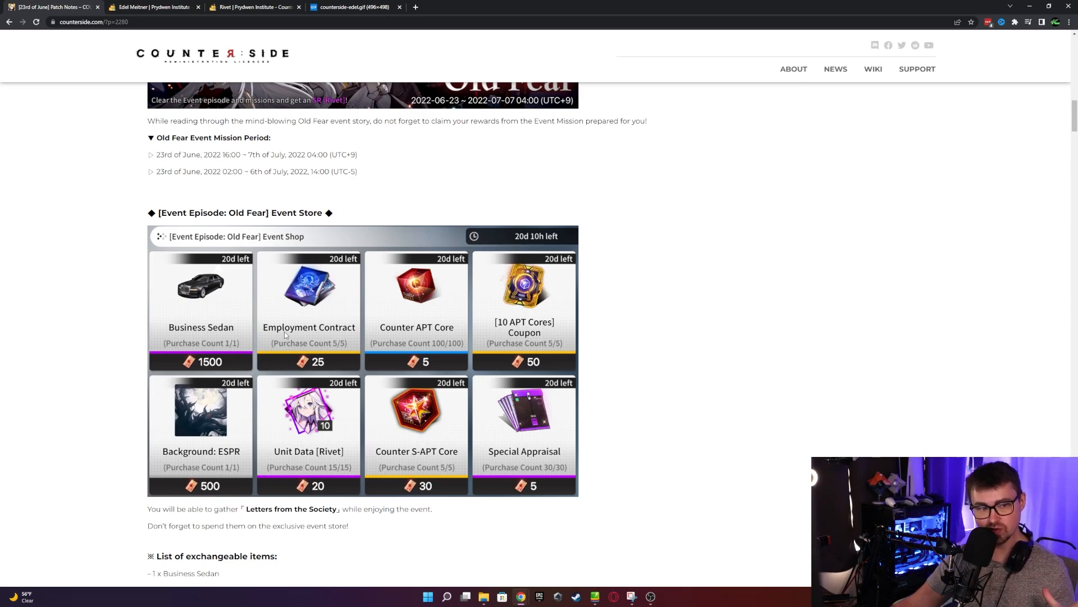
mouse_move(400, 335)
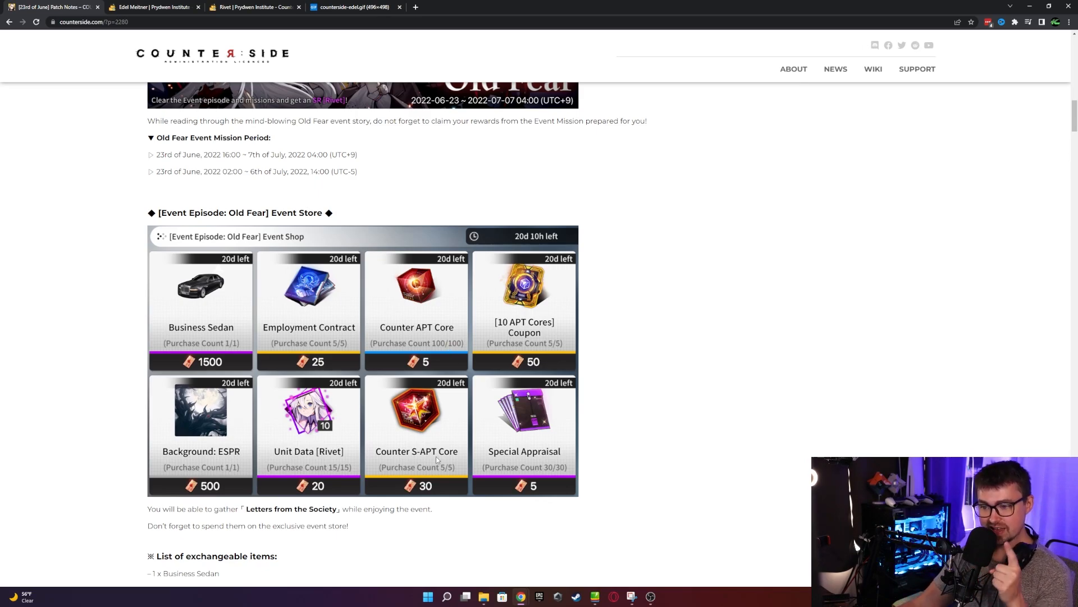
mouse_move(440, 465)
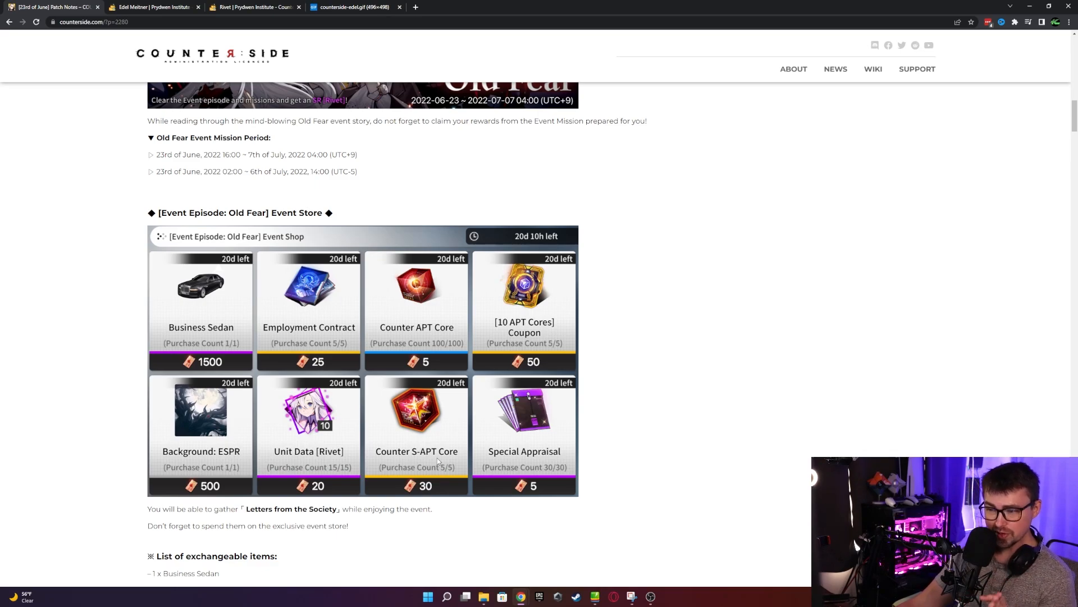
mouse_move(544, 342)
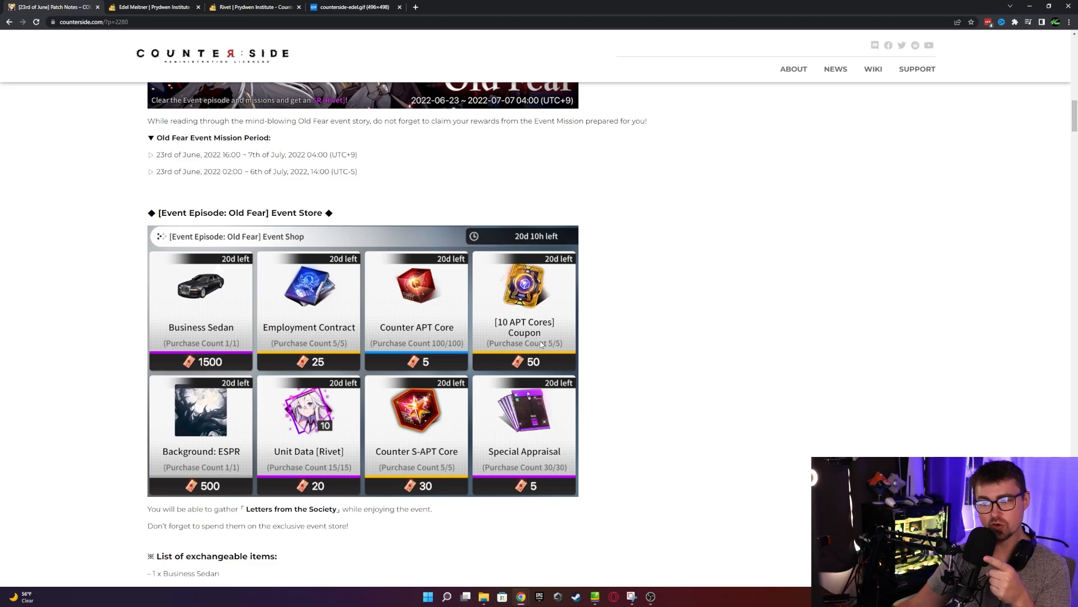
mouse_move(554, 344)
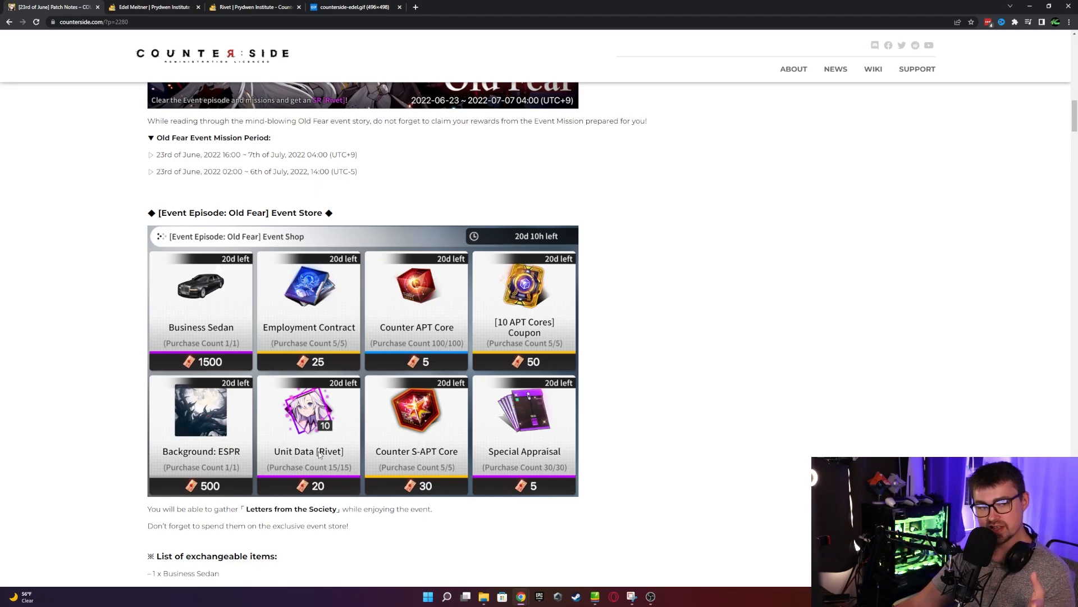
mouse_move(334, 446)
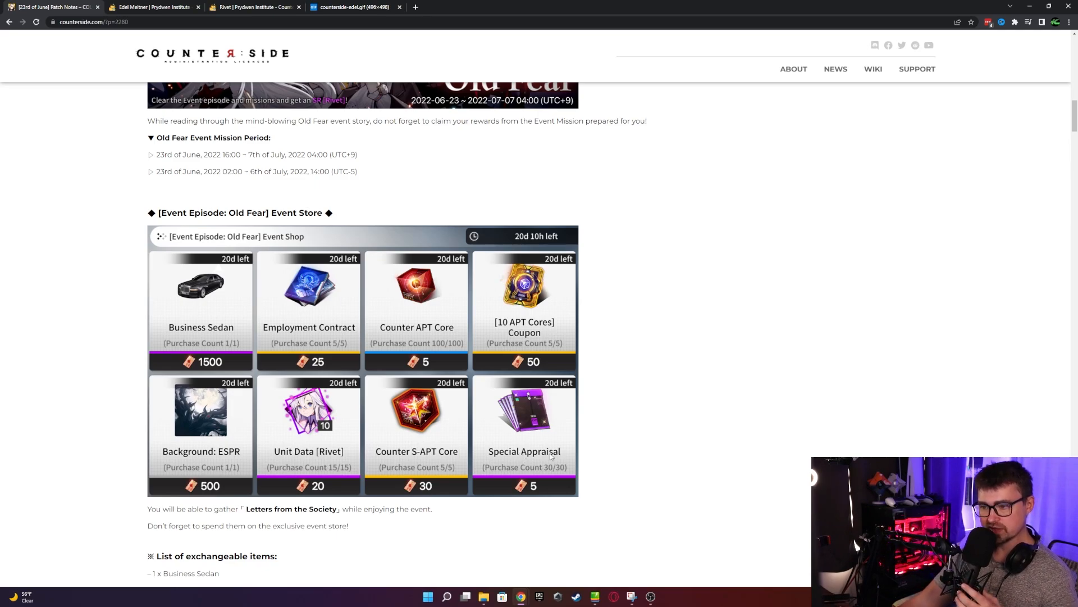
mouse_move(428, 450)
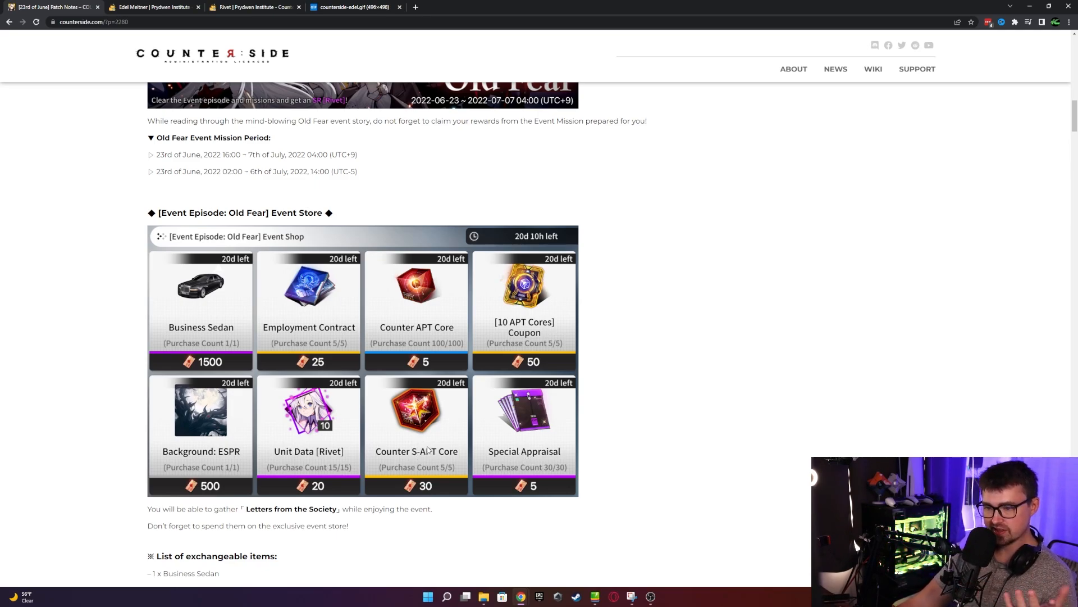
Scroll to the New Employees section on Edel Meitner, then switch to her Prydwen.co profile
scroll("down", 3)
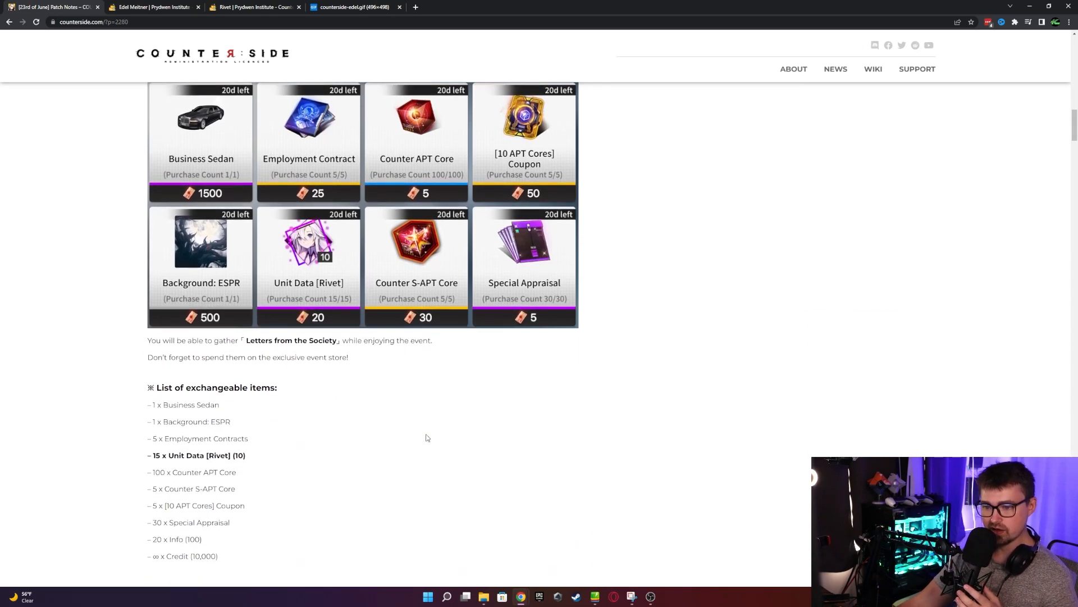
scroll("down", 3)
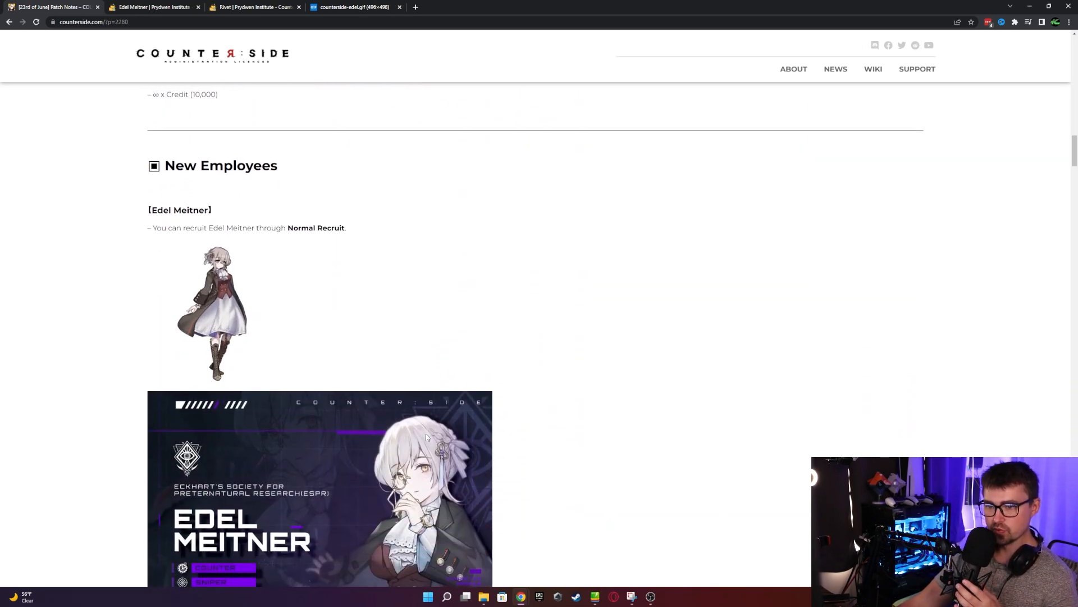
scroll("down", 3)
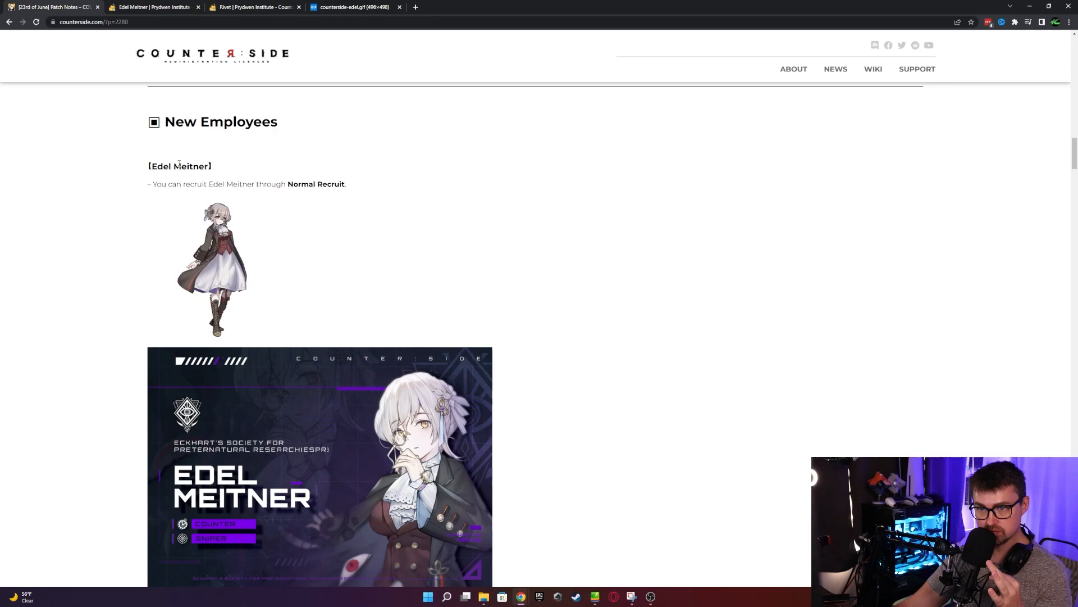
scroll("down", 3)
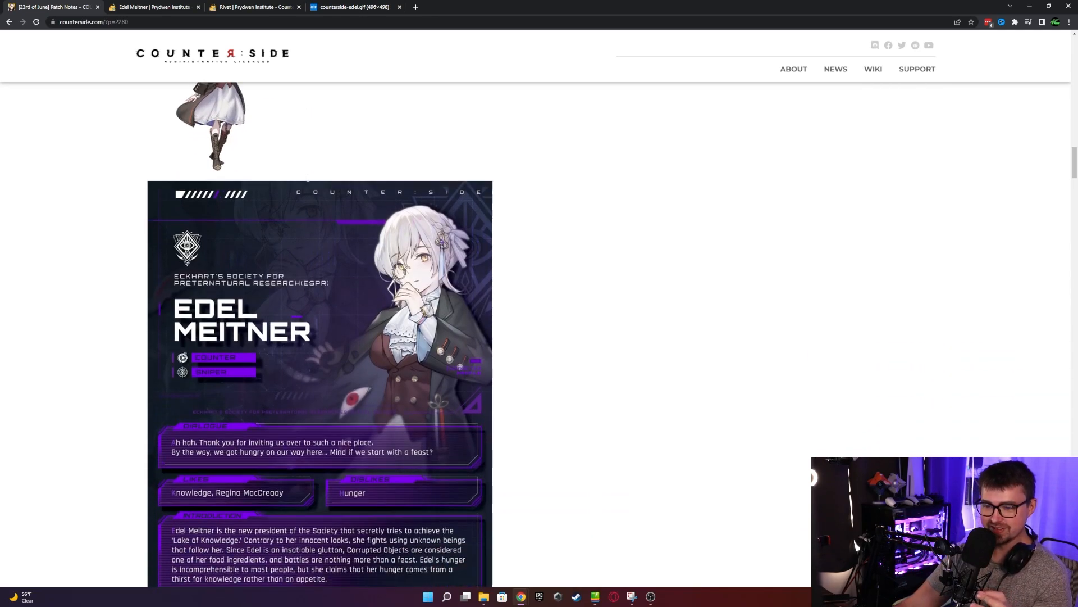
scroll("down", 3)
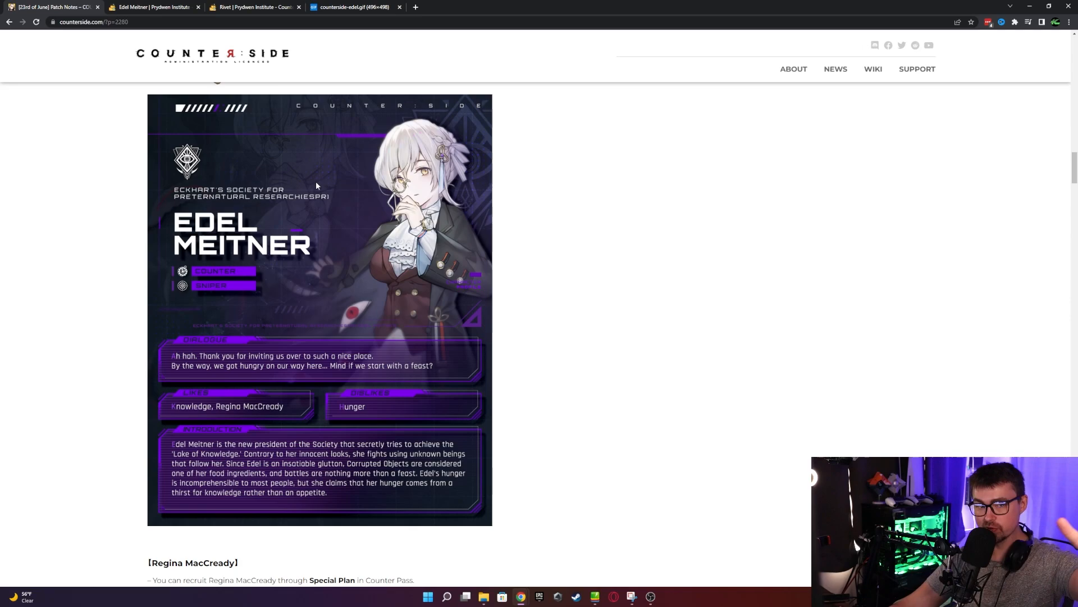
mouse_move(793, 69)
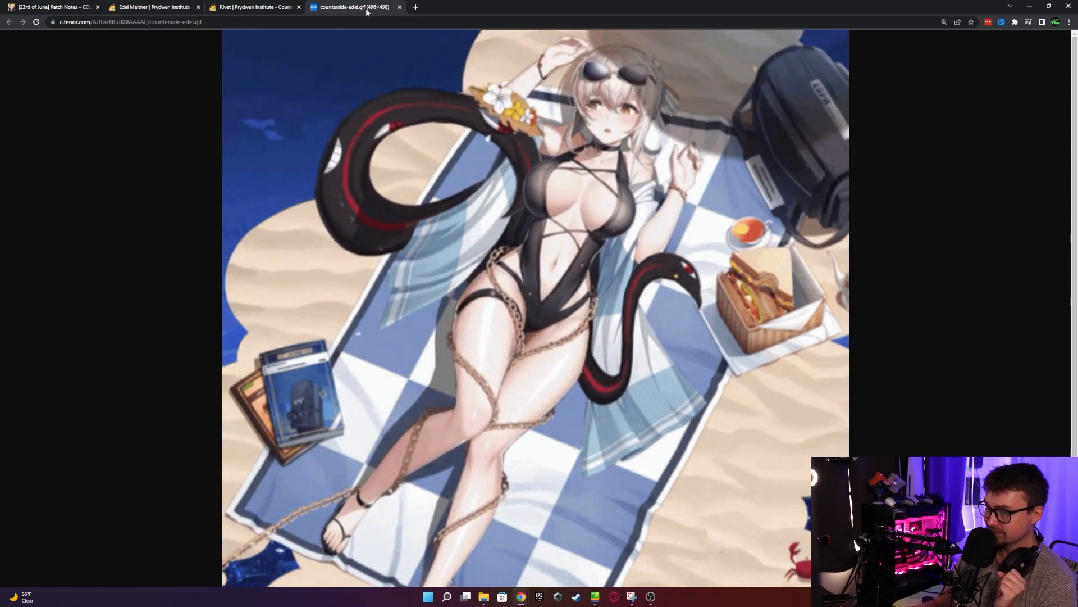
left_click(152, 7)
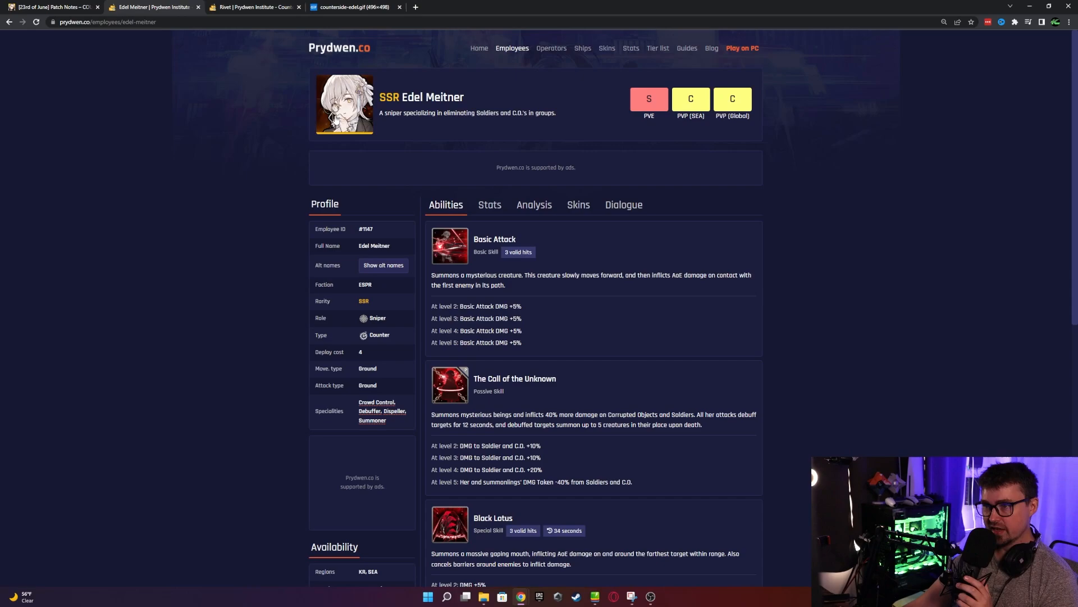
mouse_move(541, 127)
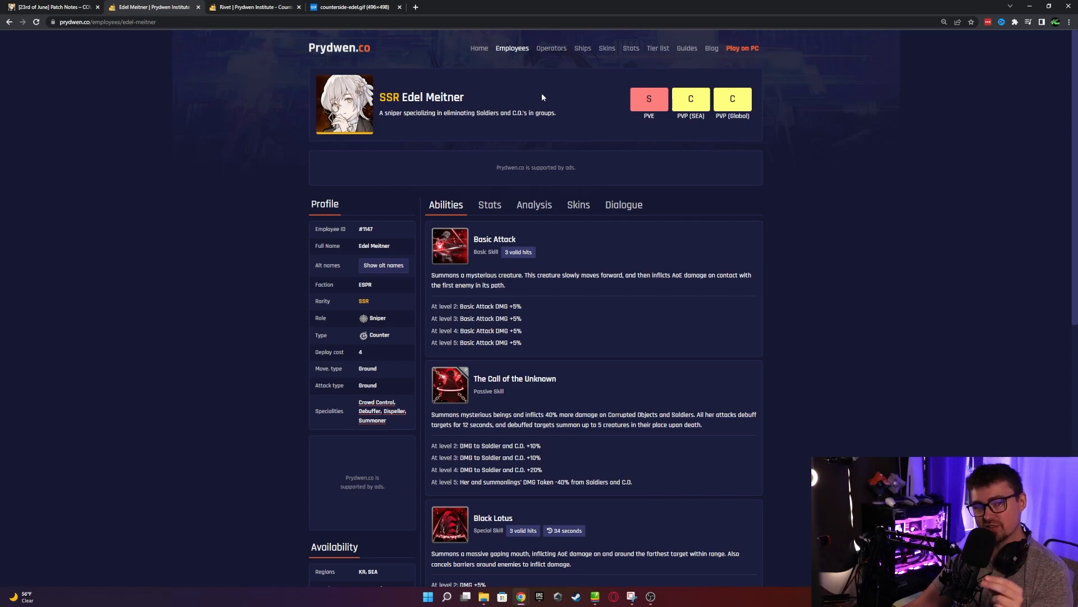
mouse_move(546, 105)
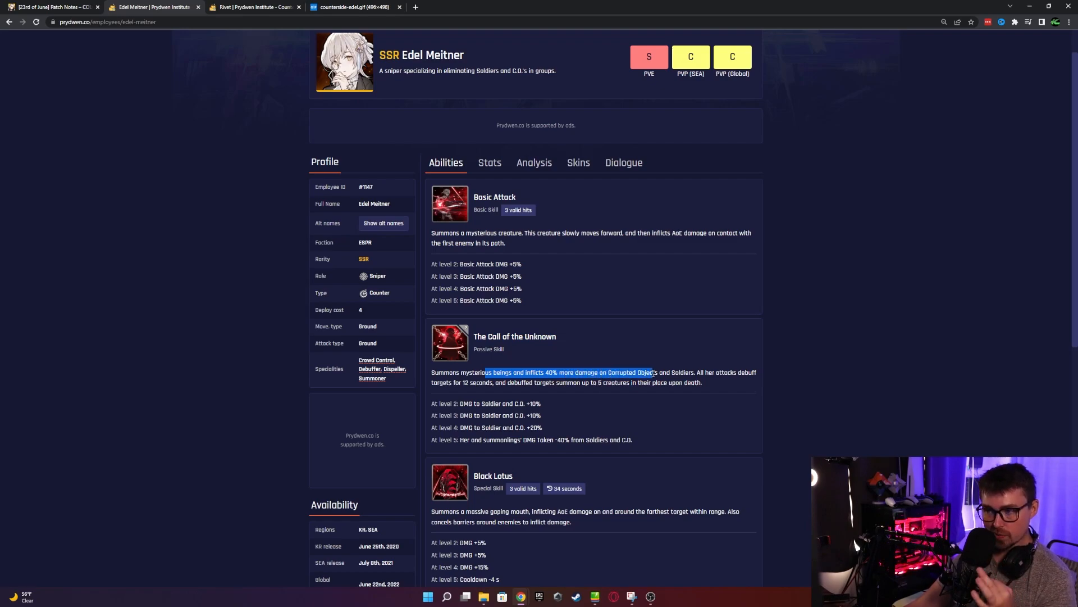
Highlight the debuff and summoning part of Edel Meitner's passive and continue to Black Lotus
left_click_drag(650, 371, 694, 372)
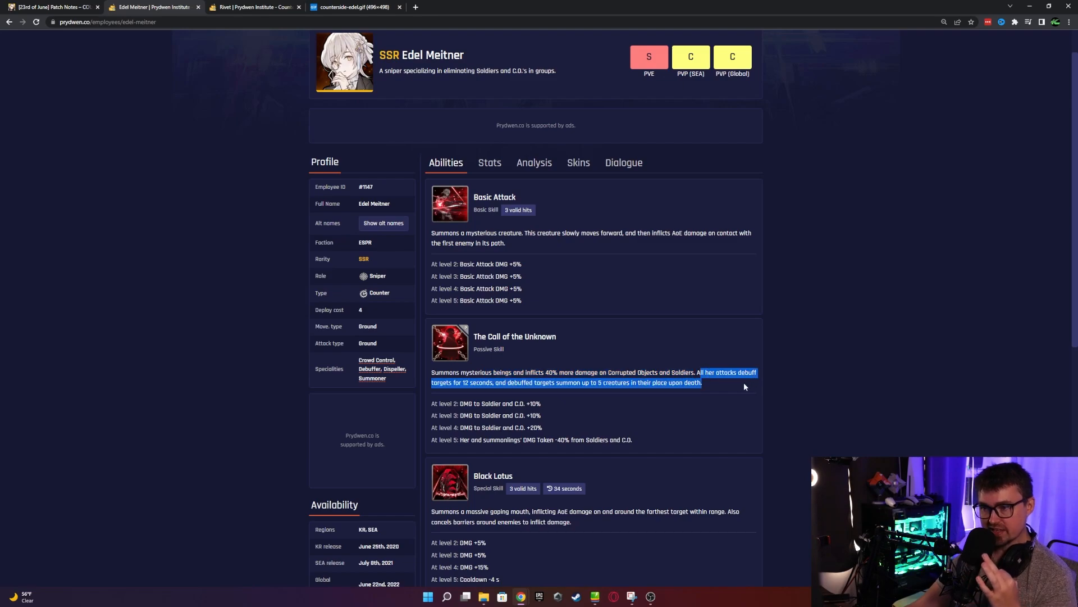
mouse_move(557, 391)
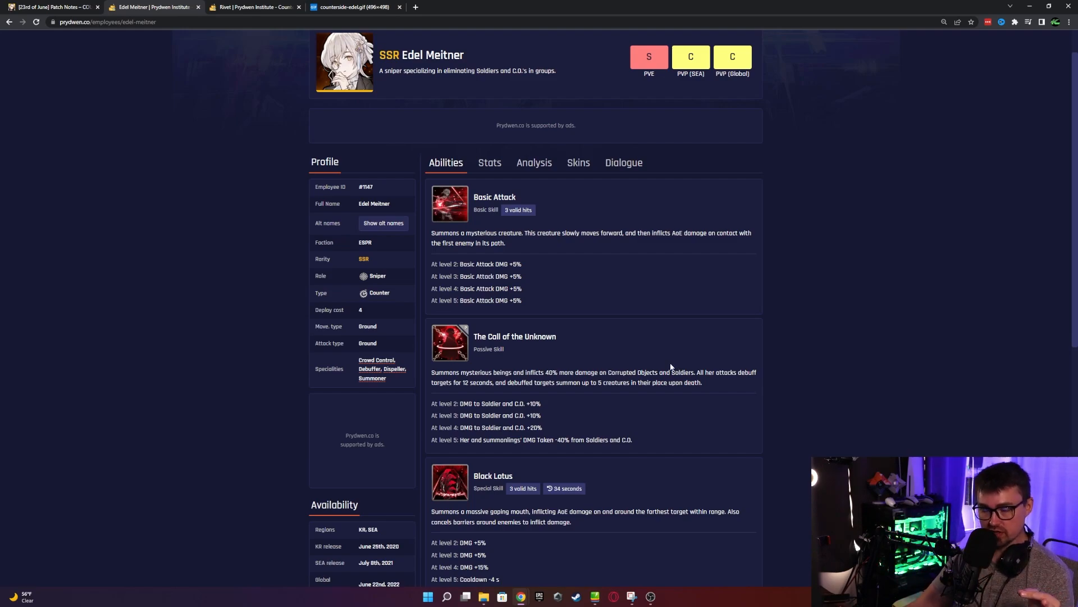
mouse_move(667, 366)
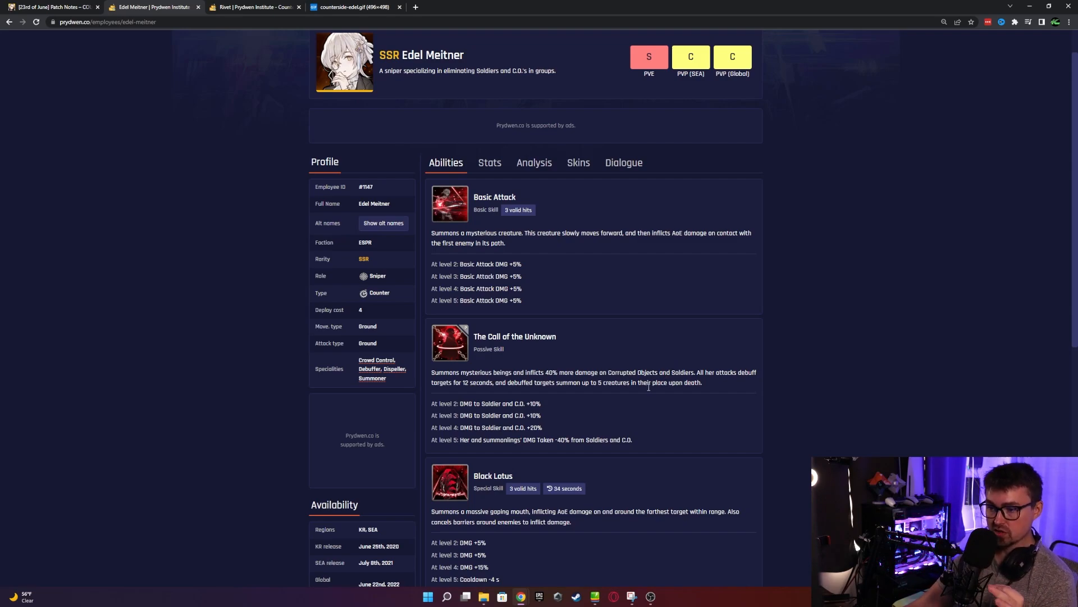
scroll("down", 3)
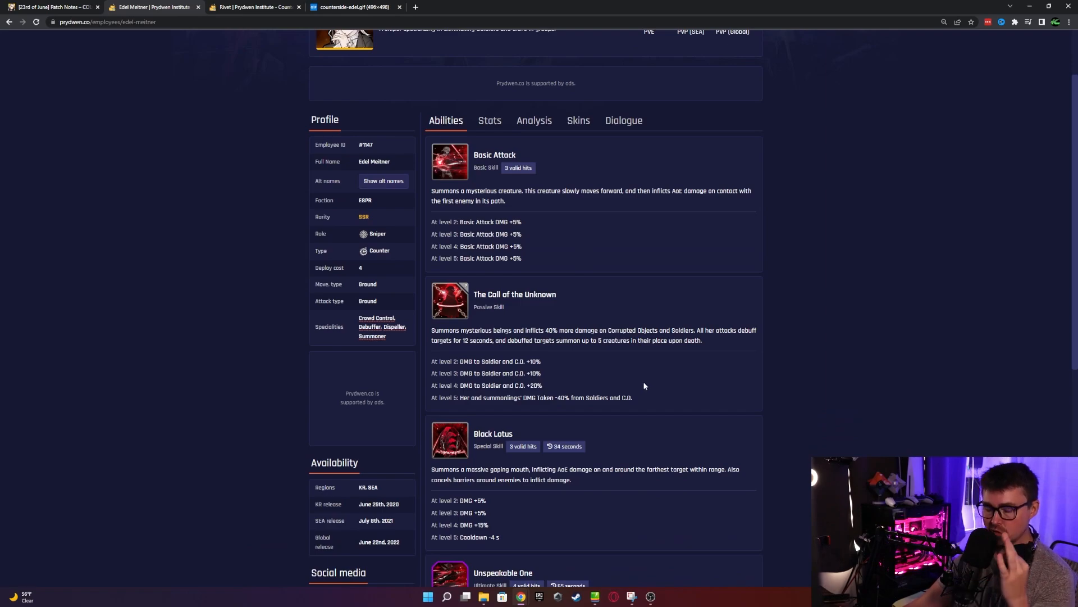
mouse_move(601, 373)
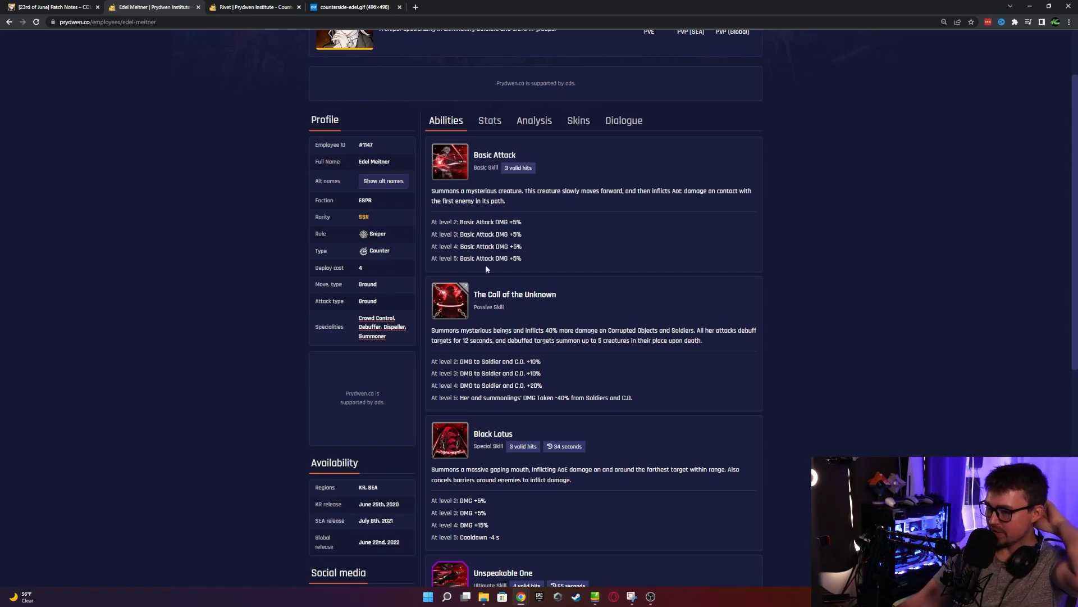
Review Edel's Unspeakable One ultimate, highlighting the 30% HIT reduction and level 5 EVA reduction
scroll("down", 3)
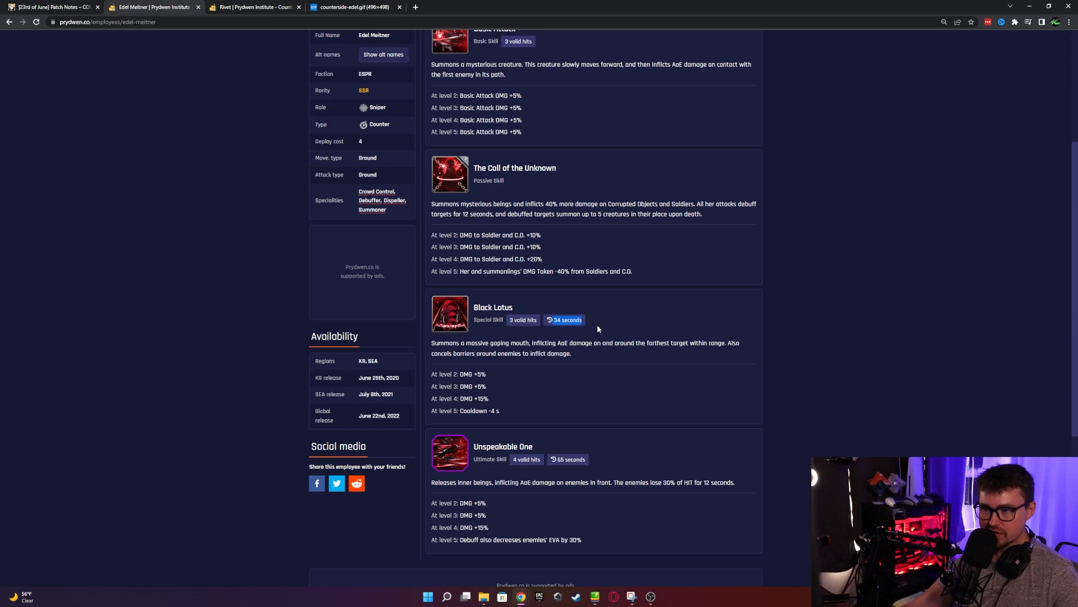
mouse_move(580, 356)
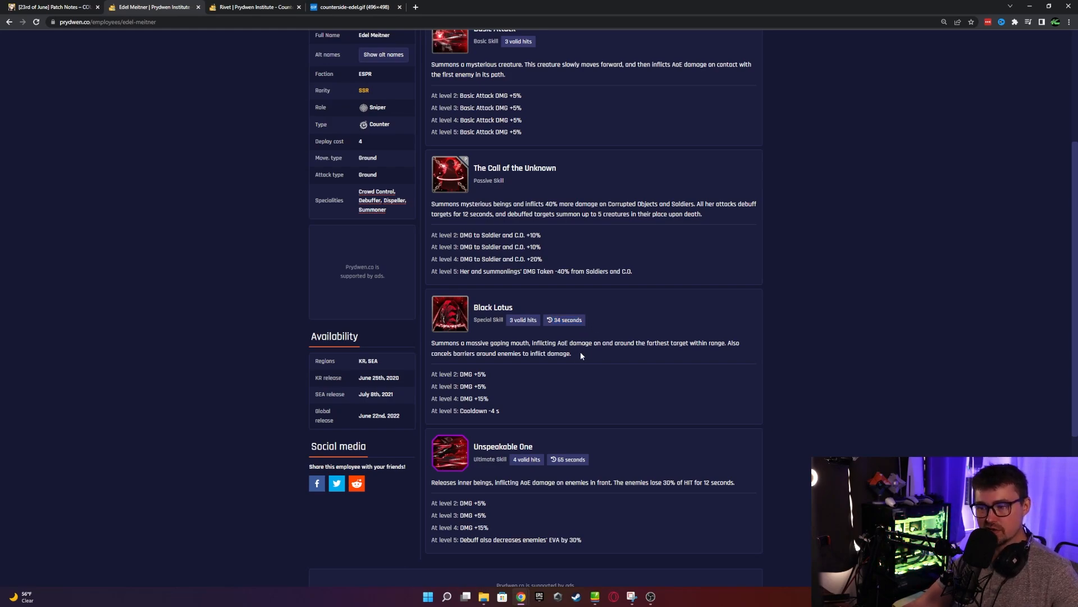
mouse_move(523, 286)
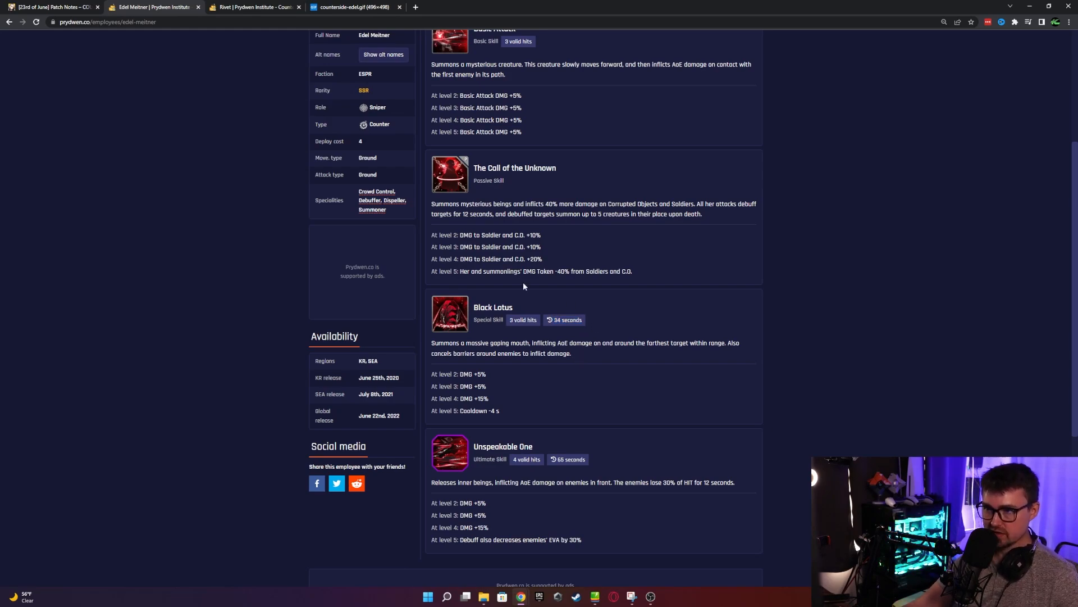
mouse_move(544, 204)
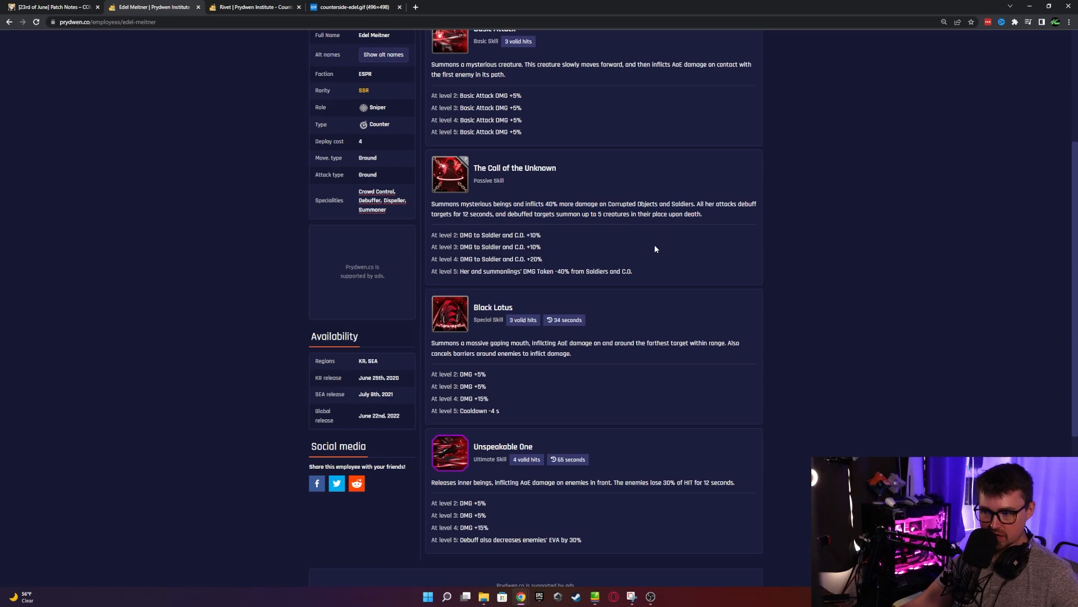
mouse_move(498, 496)
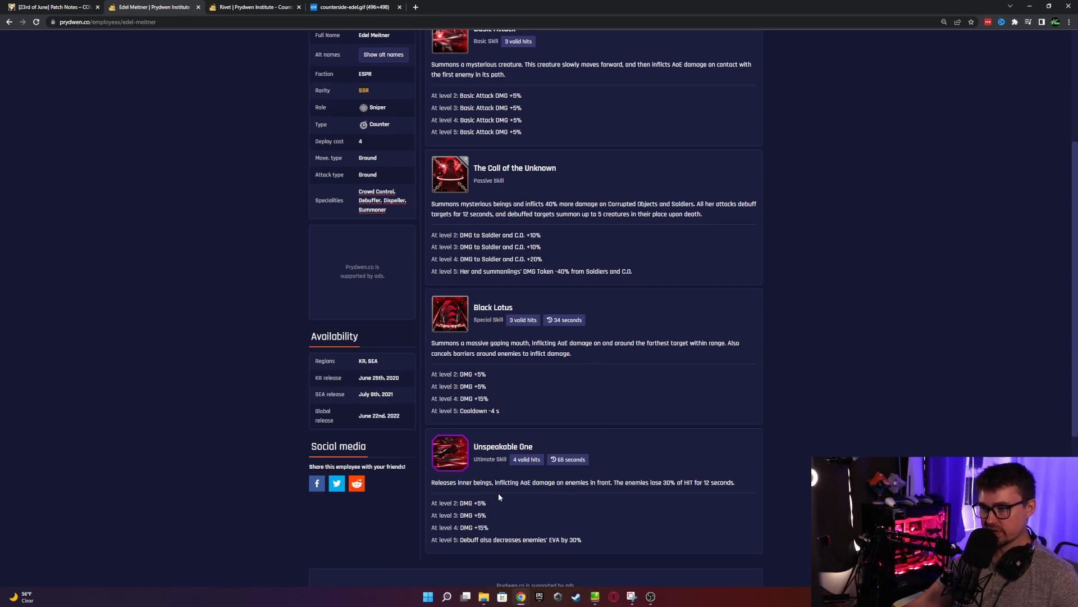
left_click_drag(449, 482, 685, 482)
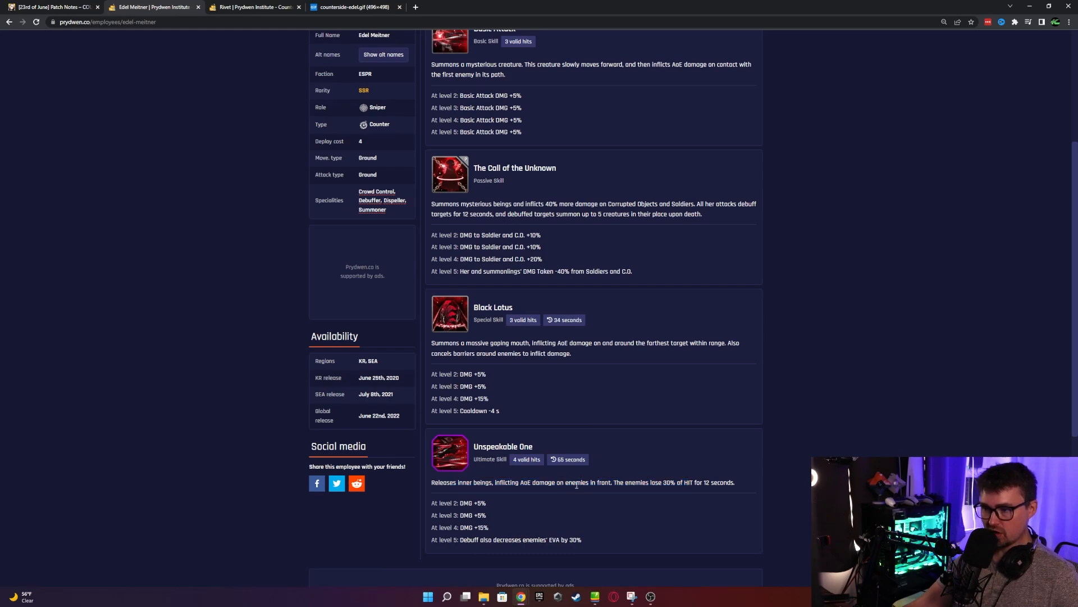
left_click_drag(626, 482, 674, 482)
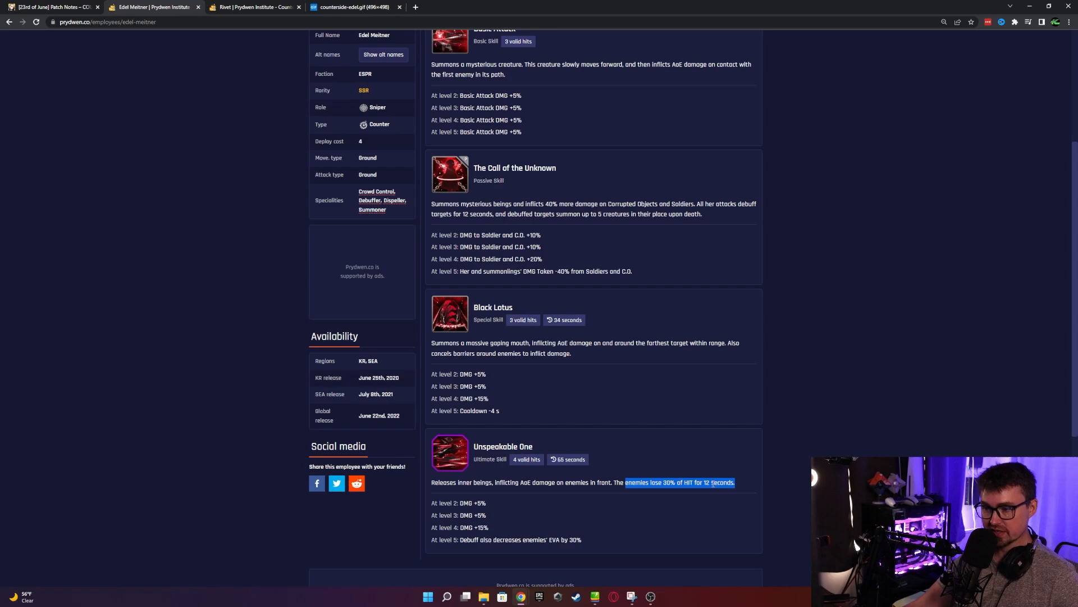
left_click(700, 495)
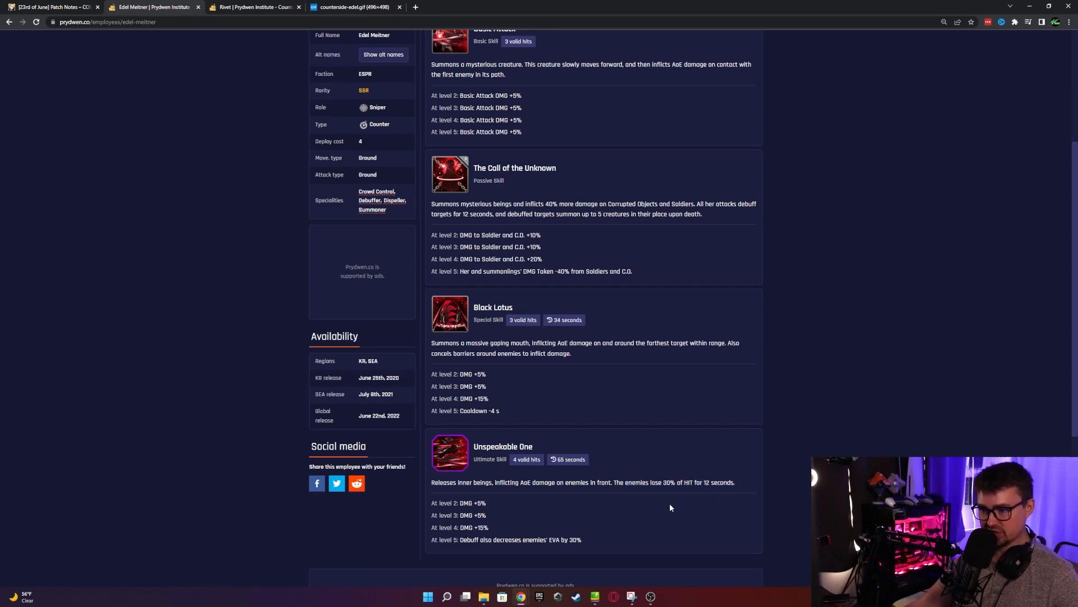
left_click_drag(461, 540, 580, 539)
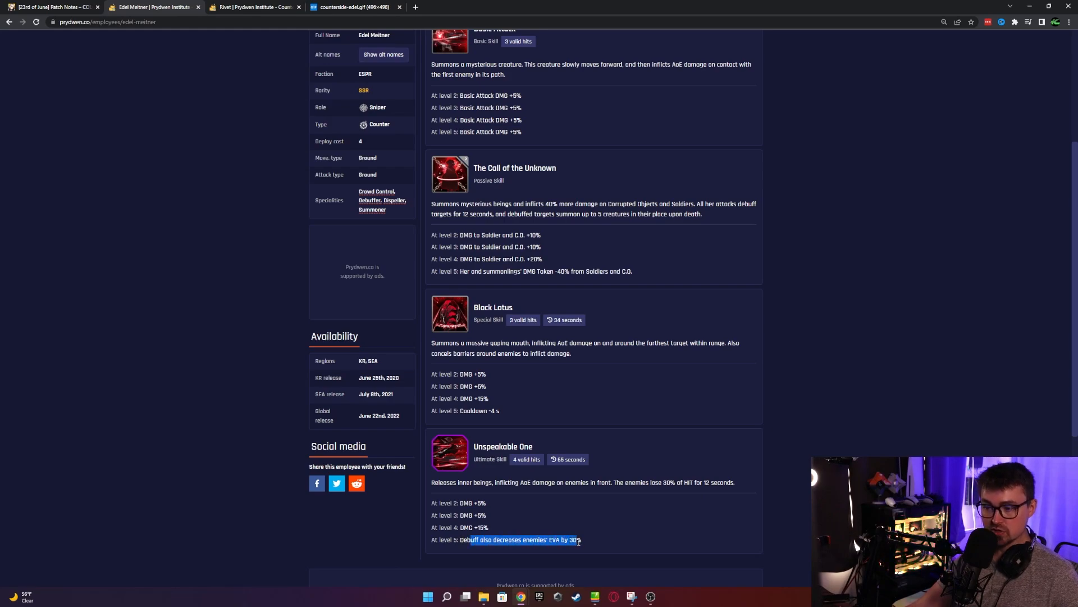
left_click(594, 537)
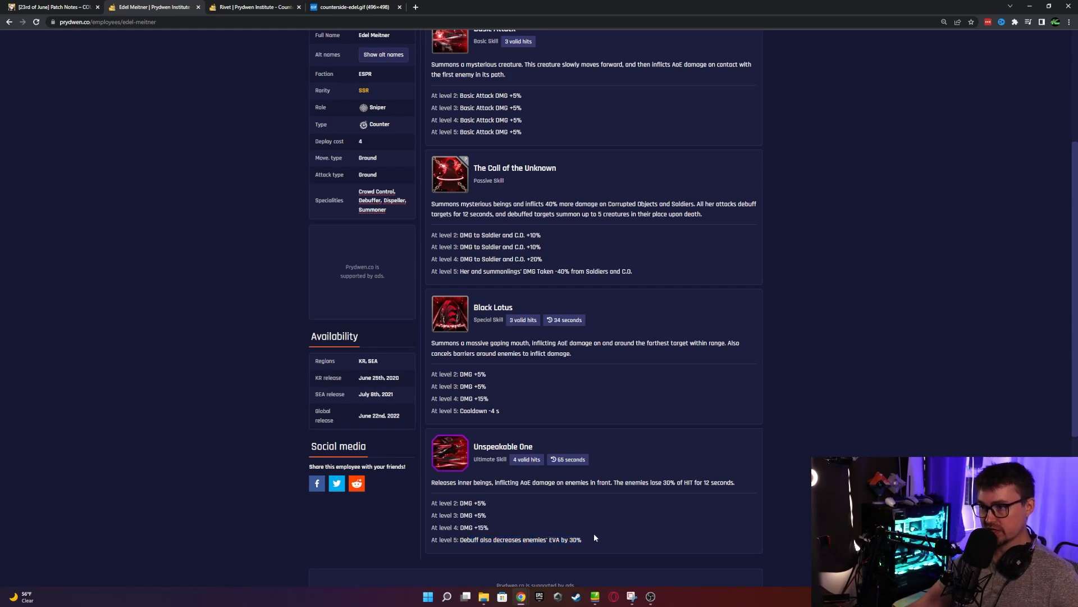
scroll("up", 3)
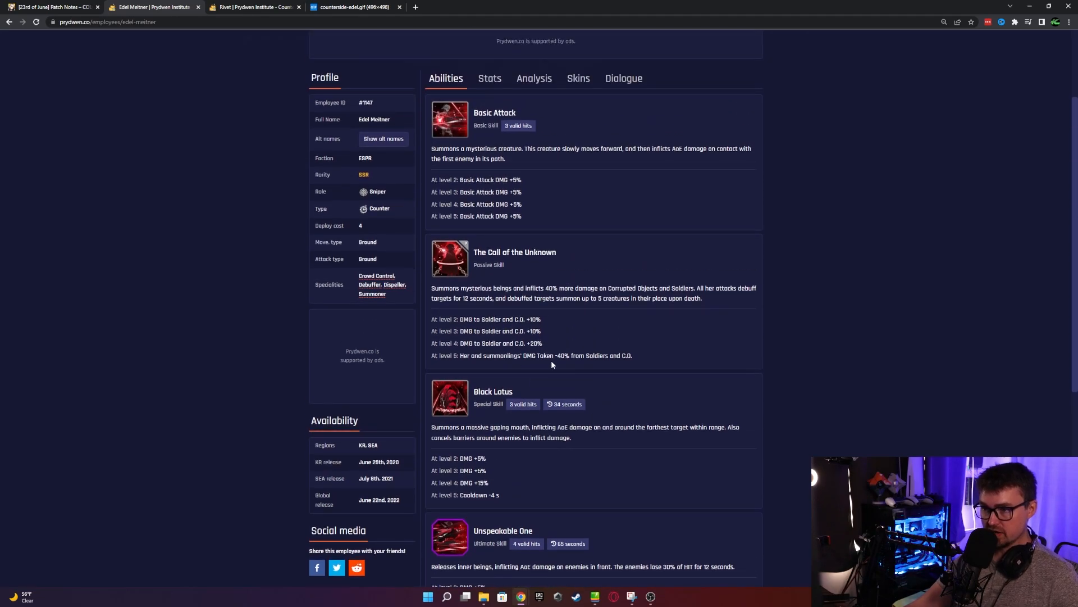
scroll("up", 3)
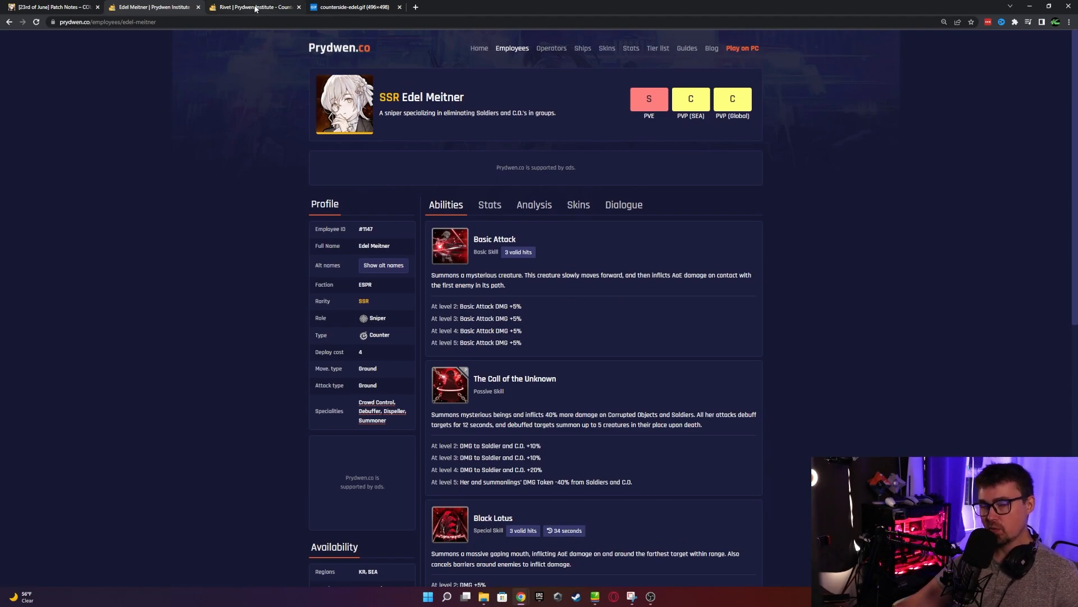
Review Rivet's page, highlighting Daily Madness bonus damage against Counters and Shining Spiral Stake's 15% ATK reduction
left_click(255, 7)
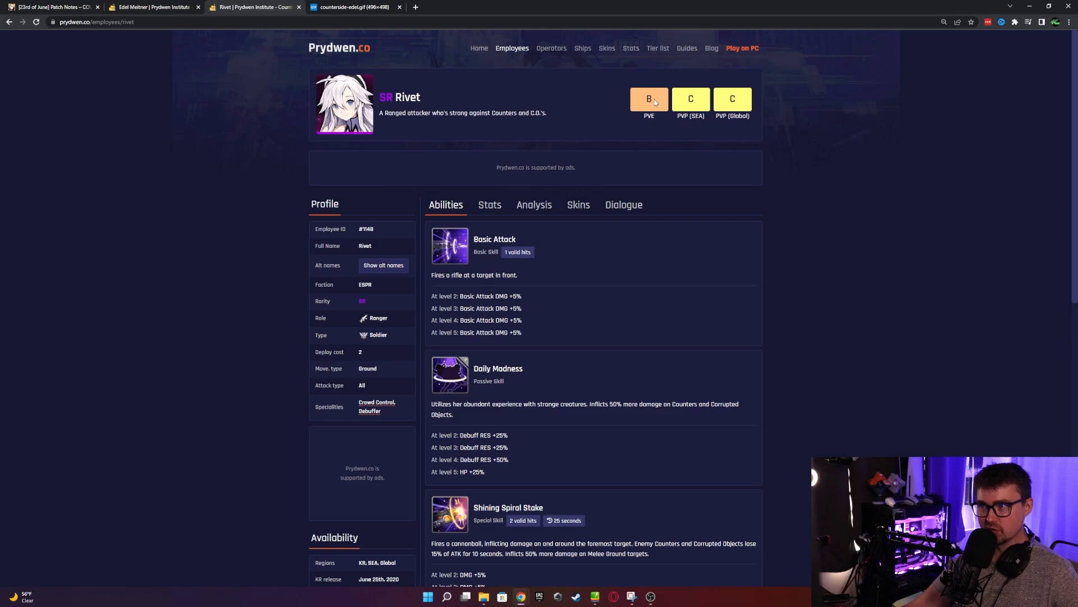
mouse_move(714, 105)
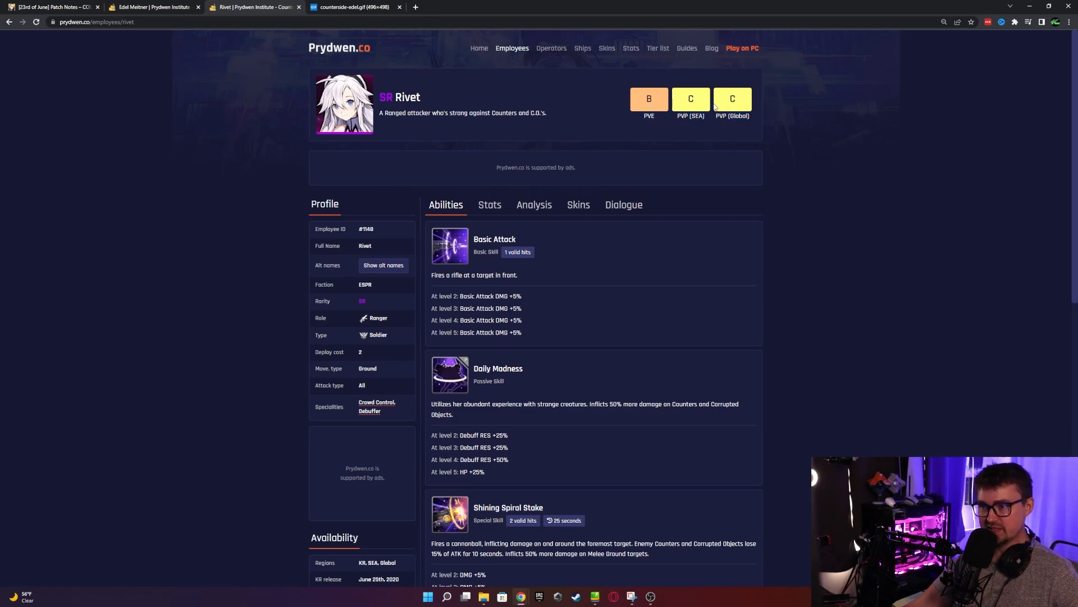
mouse_move(392, 100)
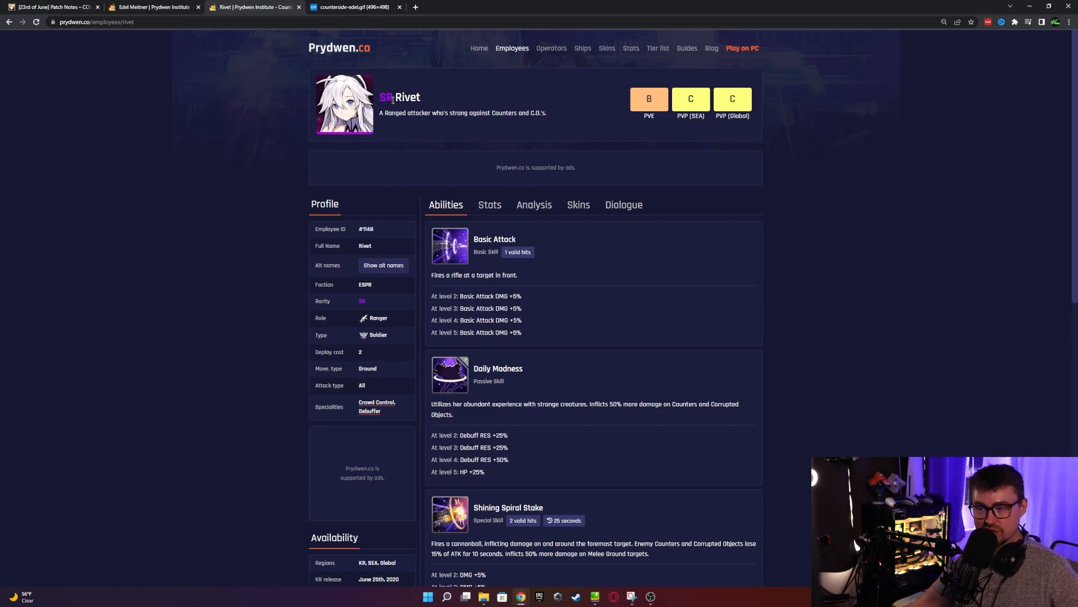
mouse_move(577, 264)
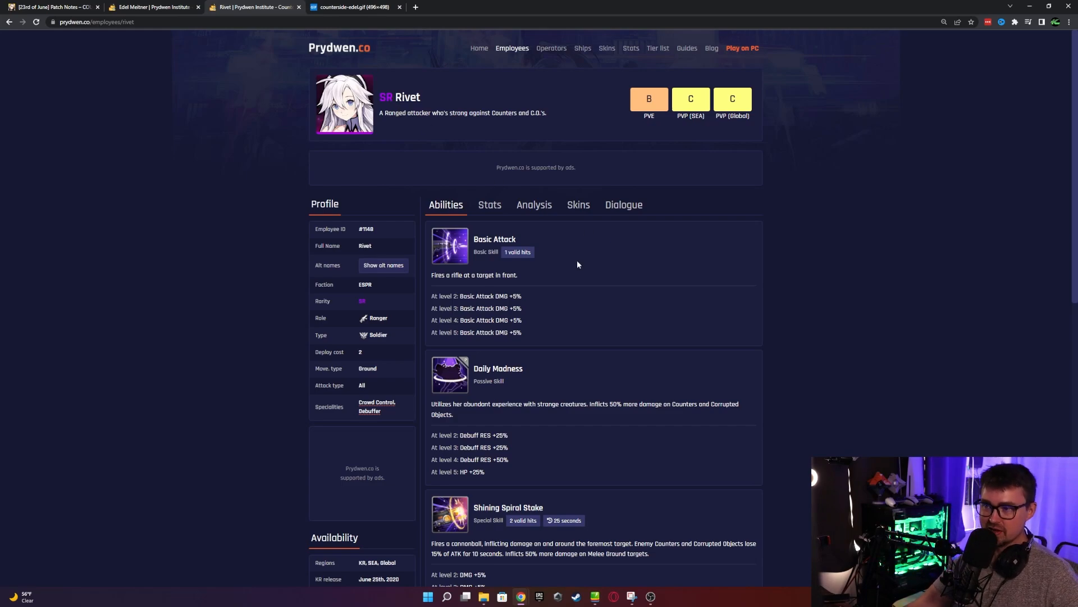
scroll("down", 3)
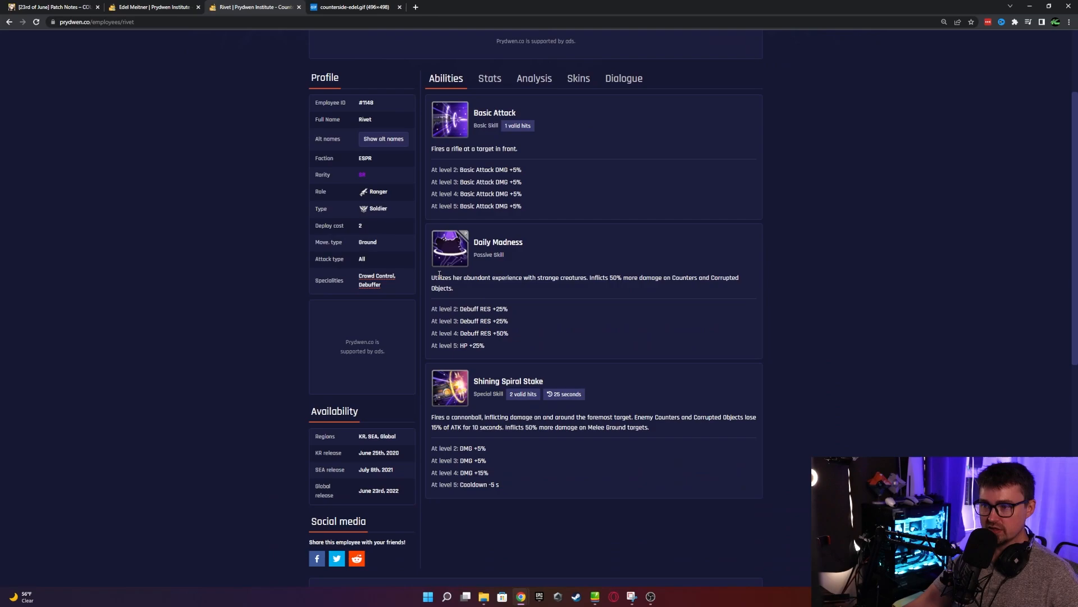
mouse_move(420, 200)
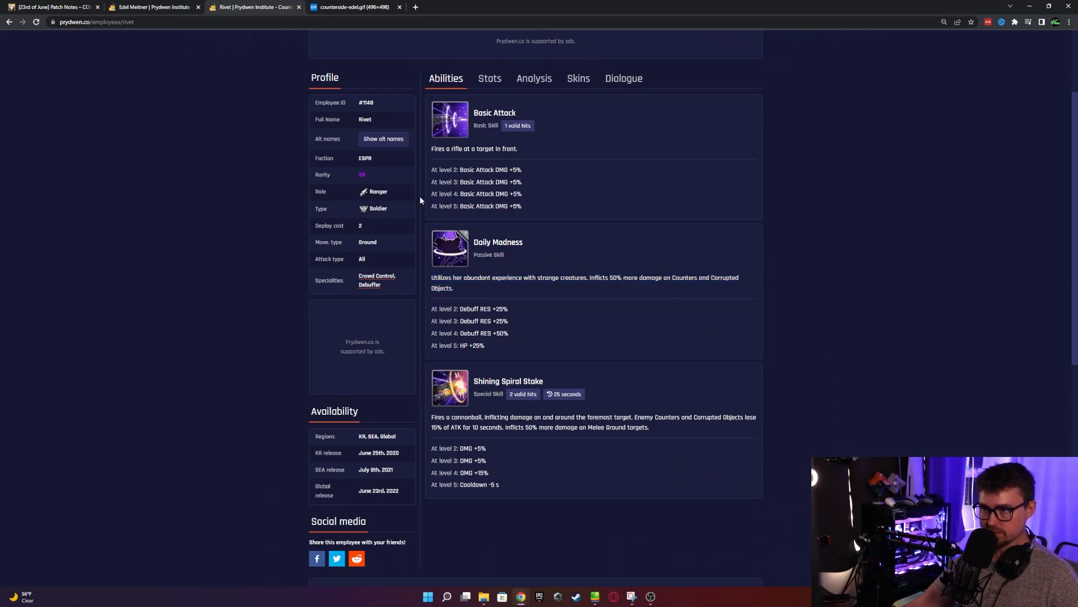
left_click_drag(590, 277, 660, 277)
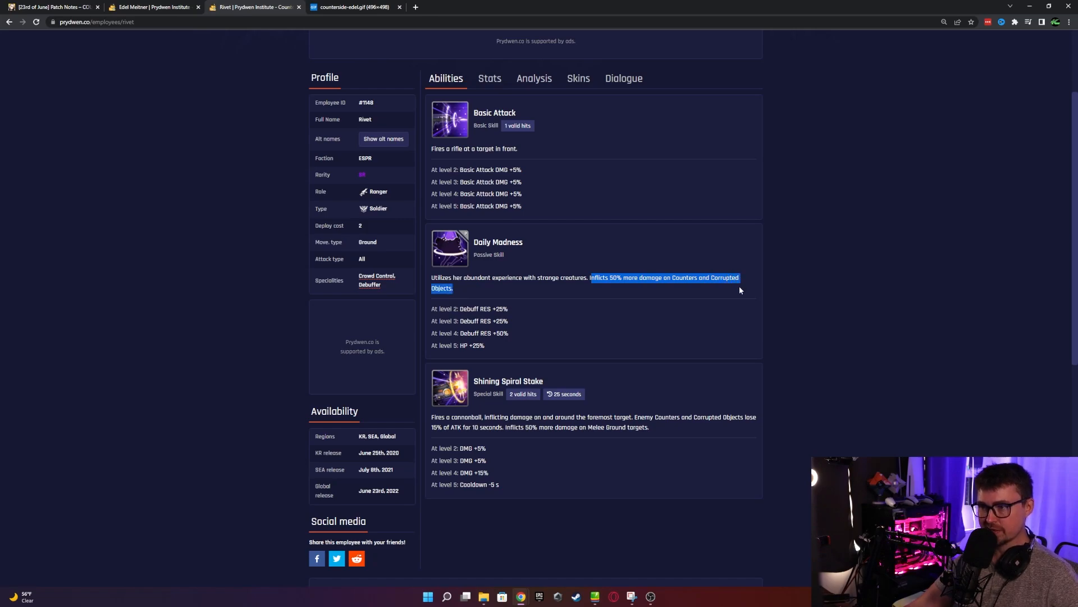
left_click(736, 292)
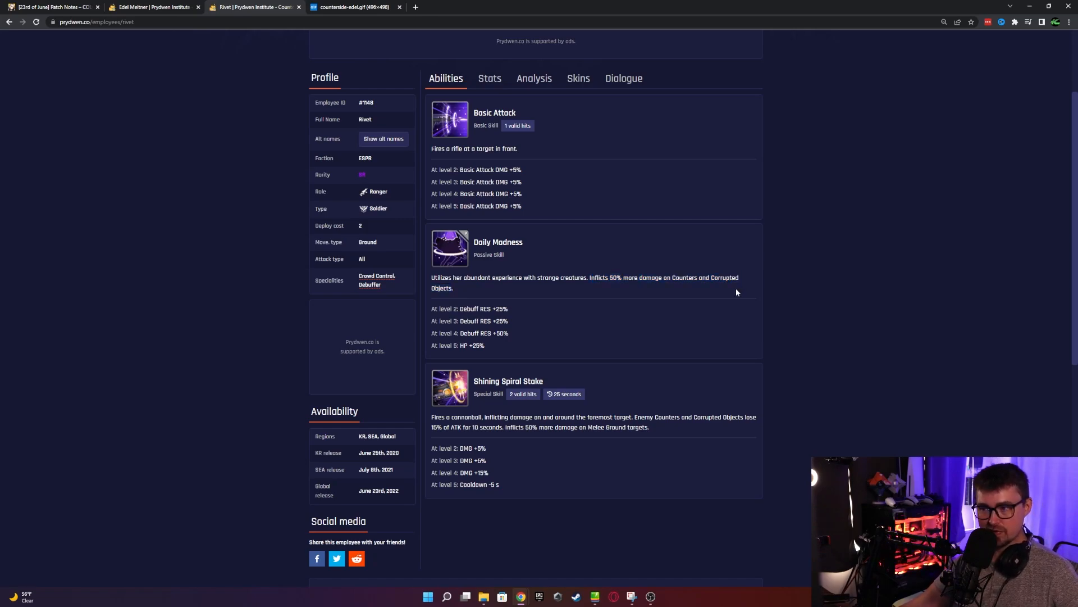
mouse_move(696, 296)
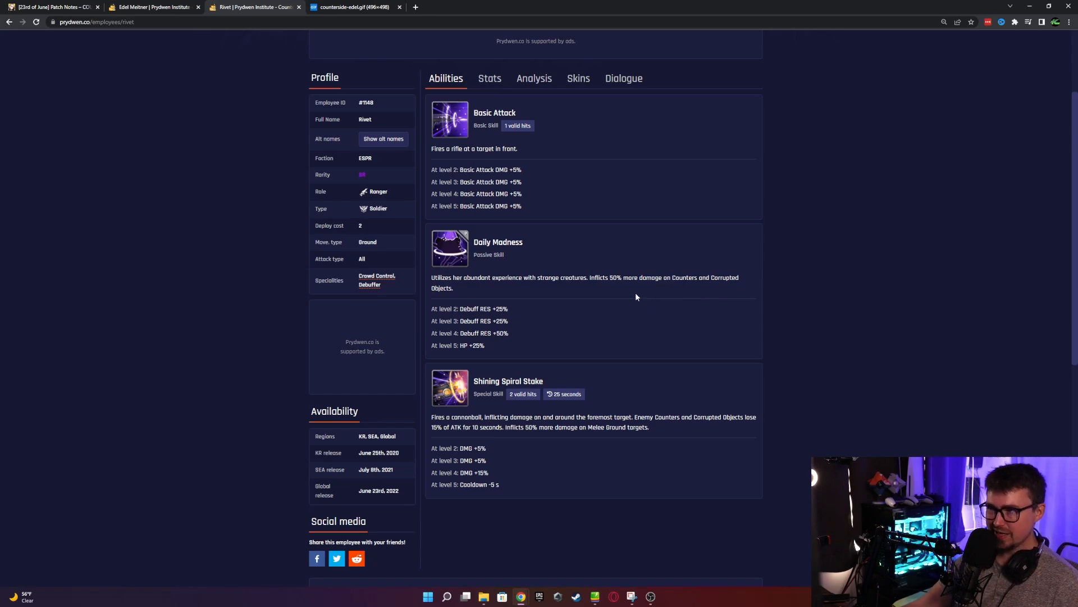
mouse_move(587, 290)
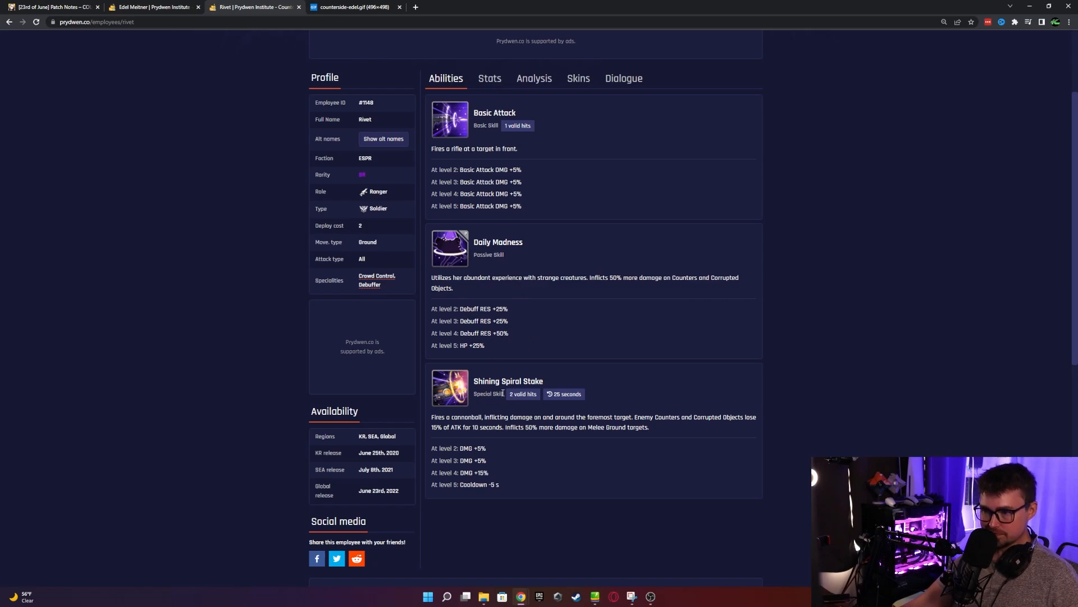
mouse_move(501, 301)
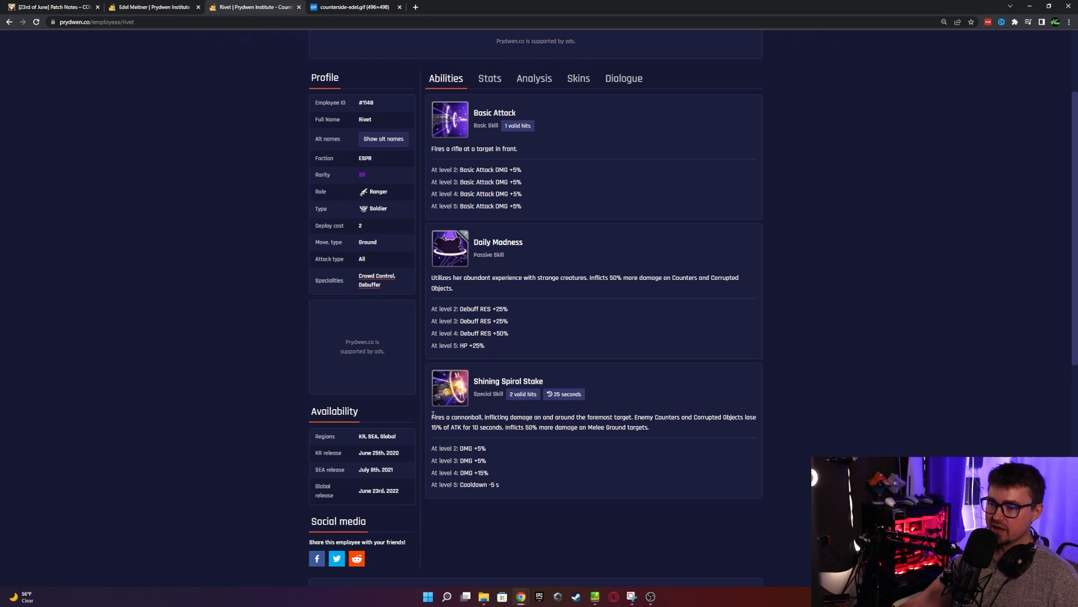
left_click_drag(431, 417, 648, 426)
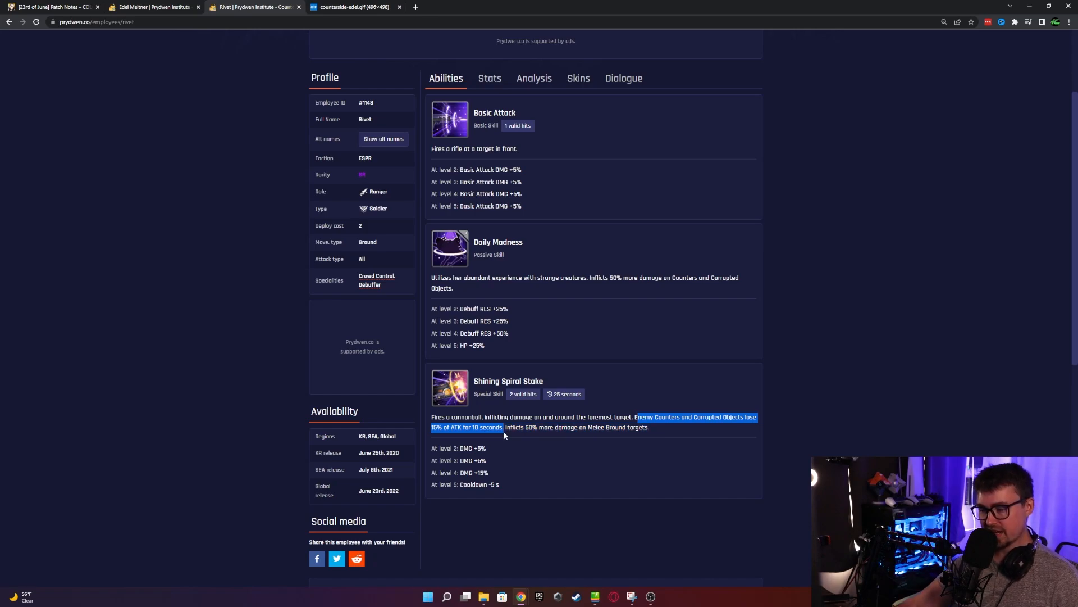
left_click(686, 426)
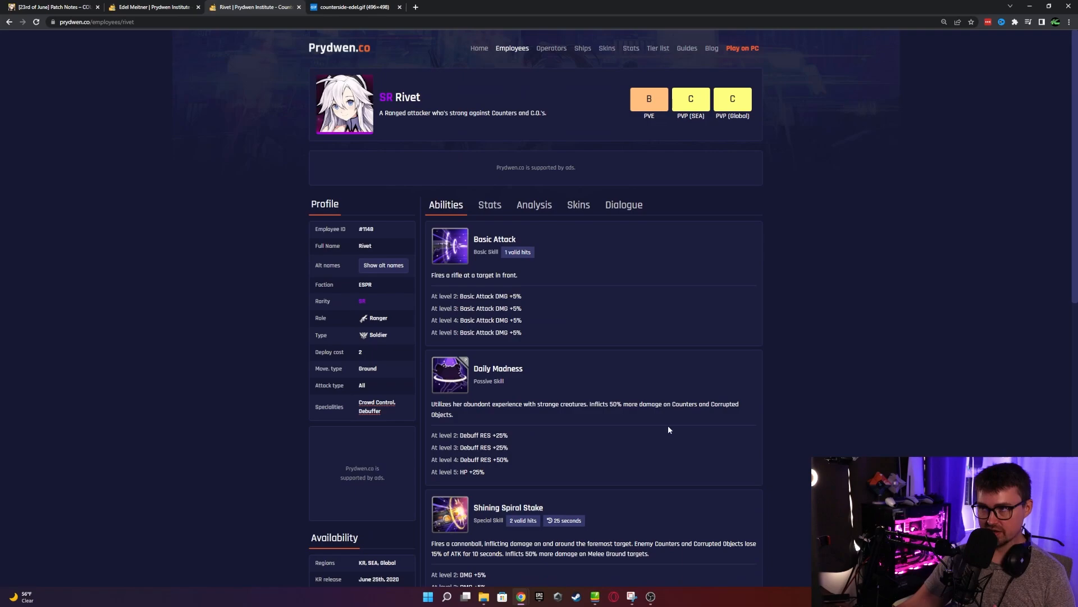
mouse_move(643, 413)
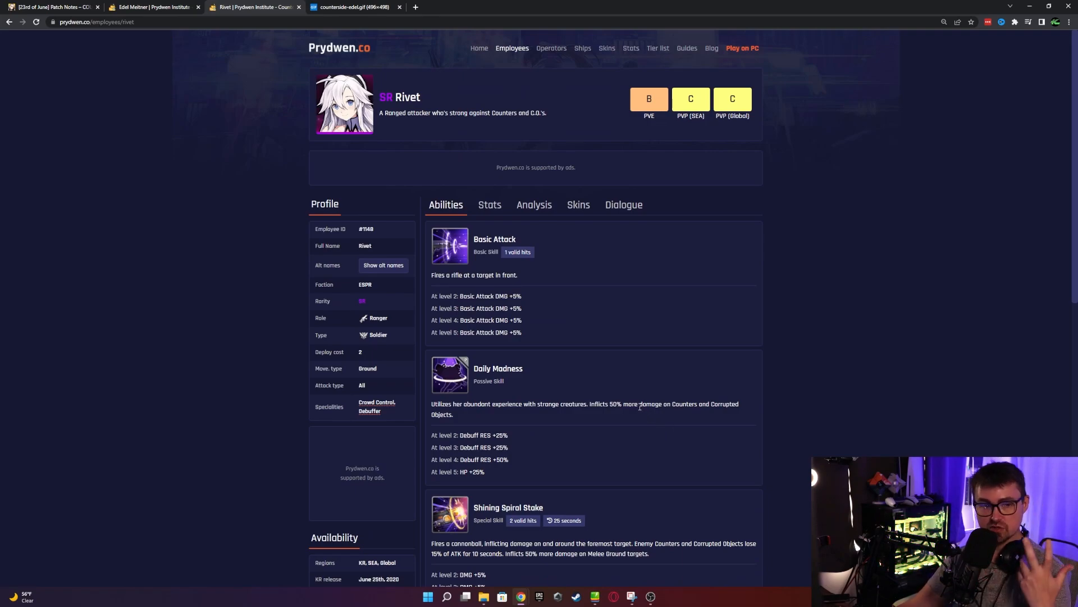
scroll("down", 3)
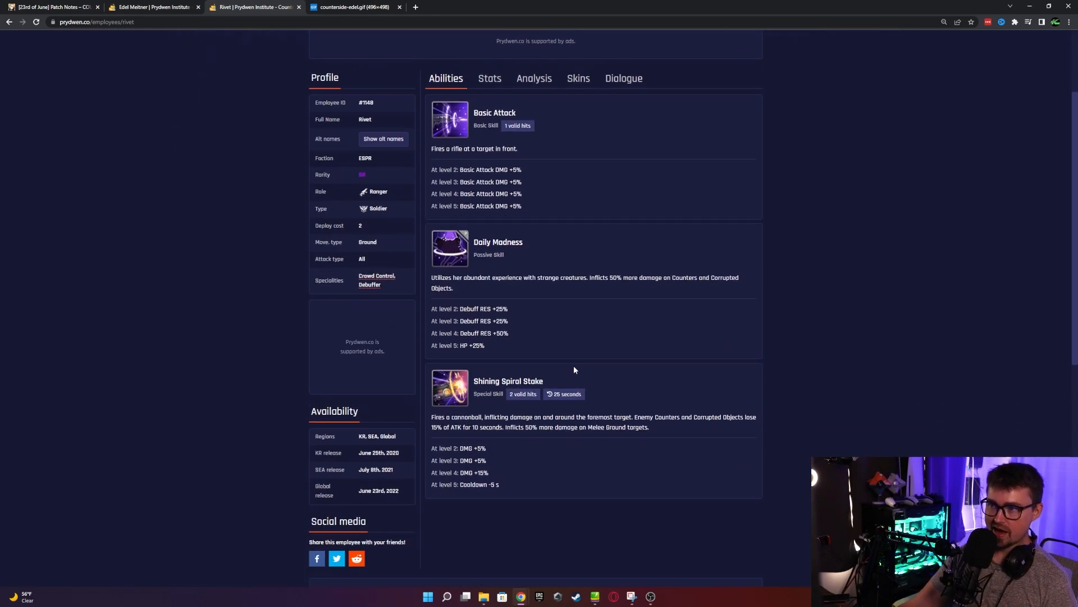
mouse_move(554, 375)
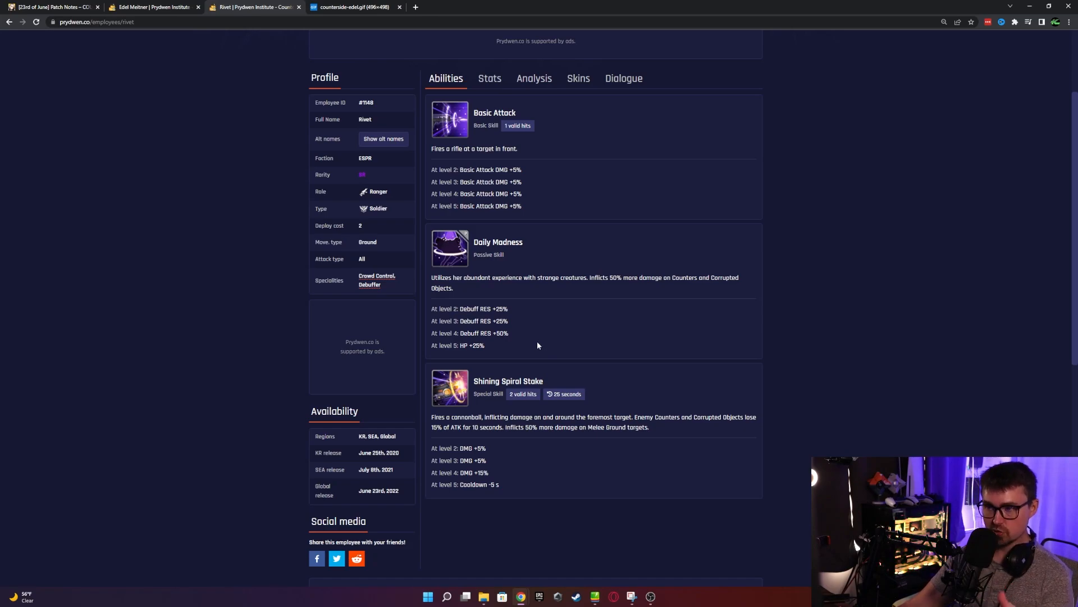
mouse_move(522, 302)
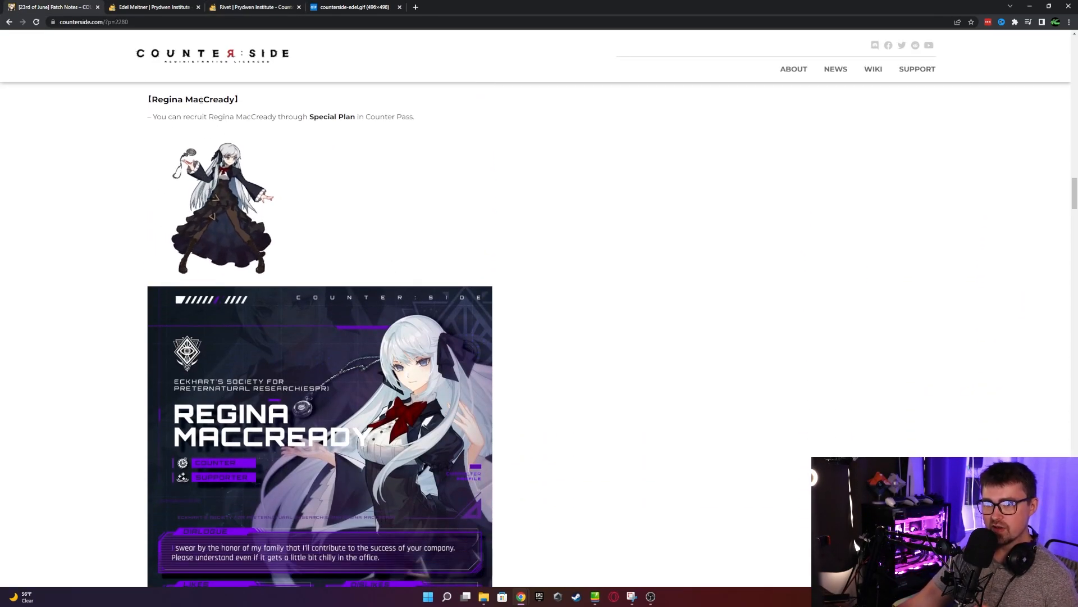
Scroll the patch notes past the Regina MacCready and Rivet profile cards to New Counter Pass
scroll("down", 3)
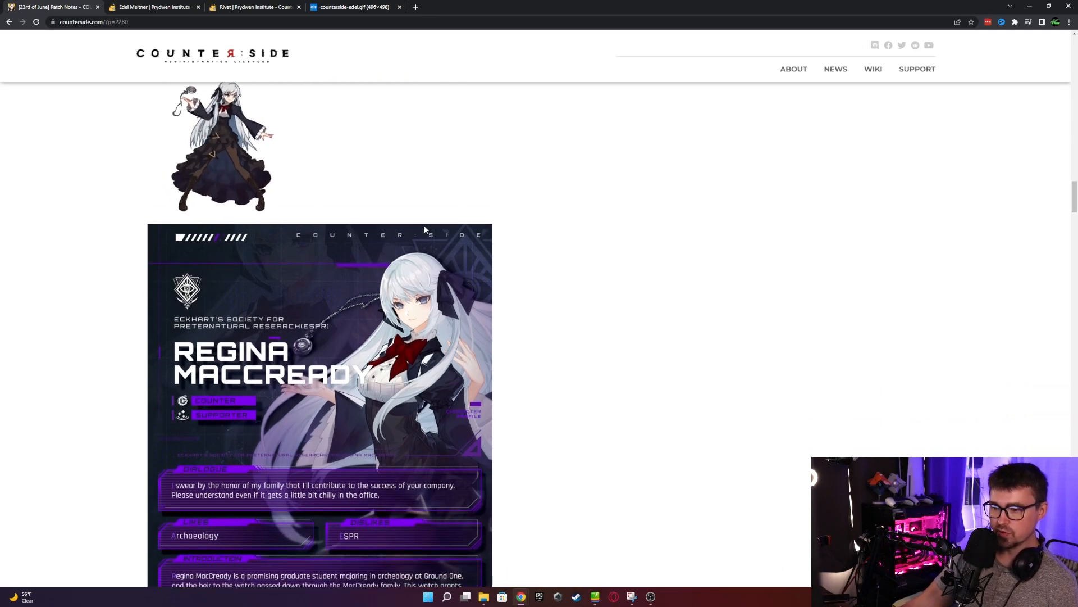
scroll("down", 3)
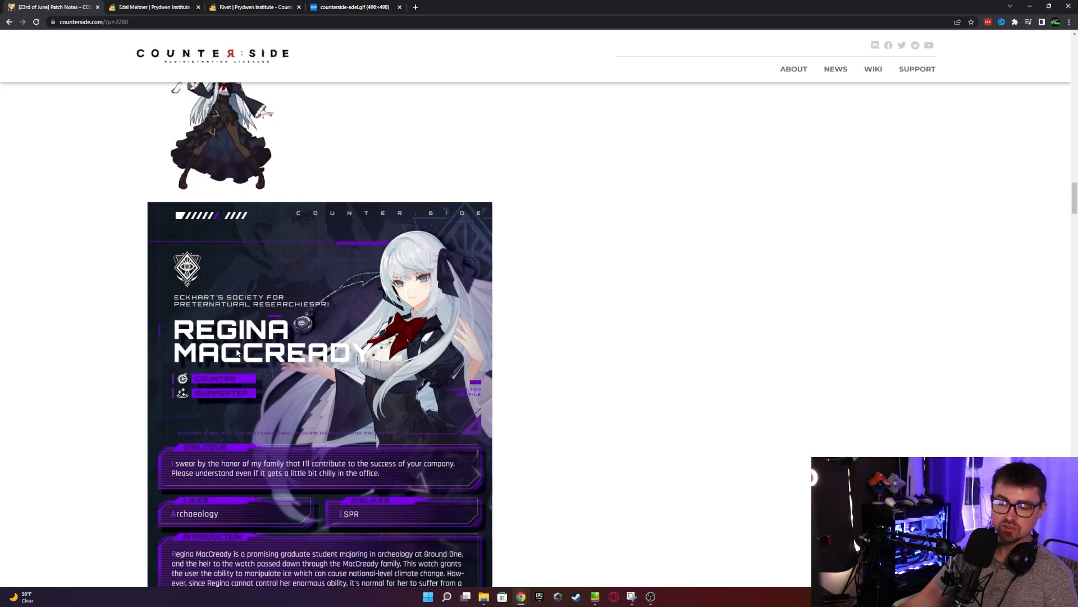
mouse_move(482, 344)
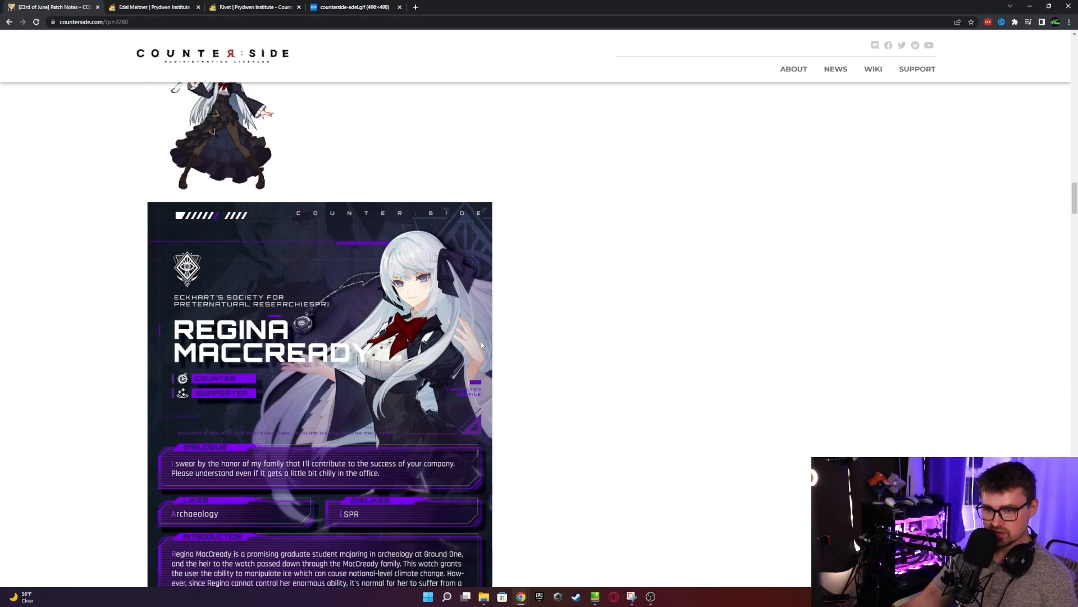
scroll("down", 3)
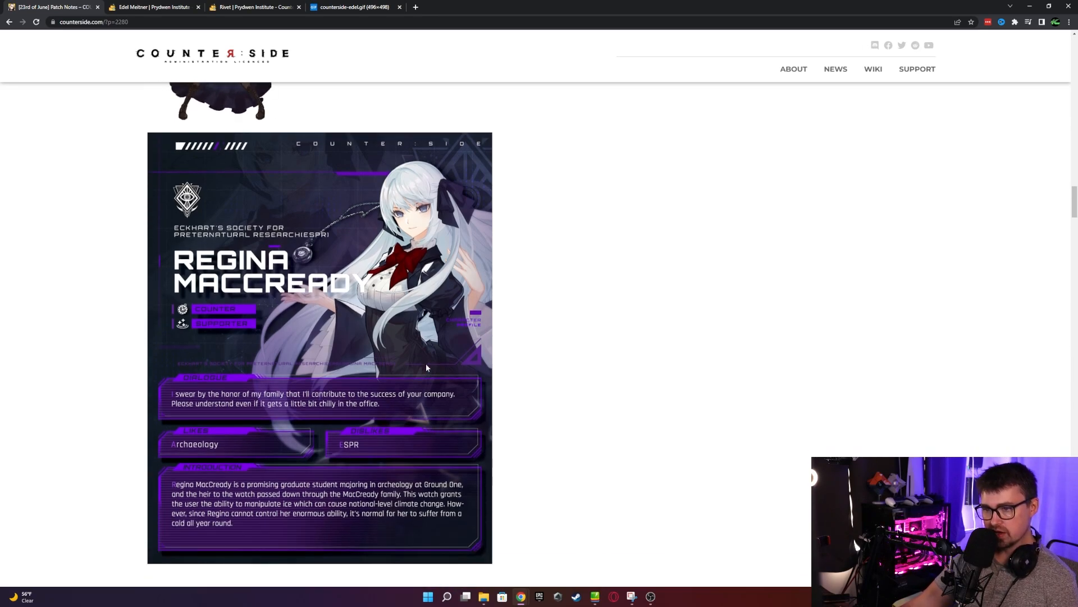
scroll("down", 3)
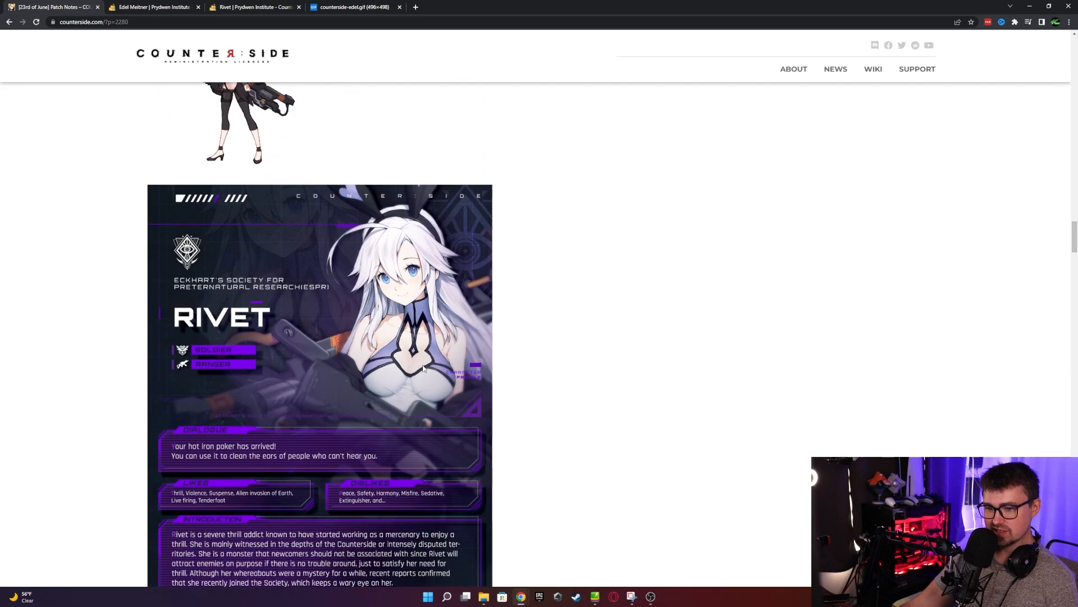
scroll("down", 3)
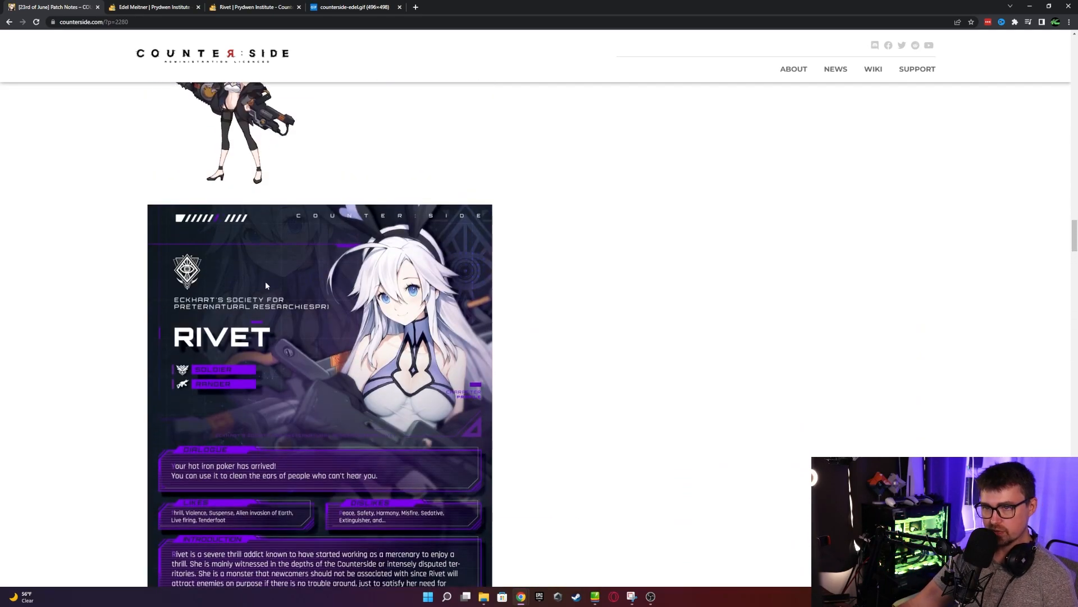
scroll("down", 3)
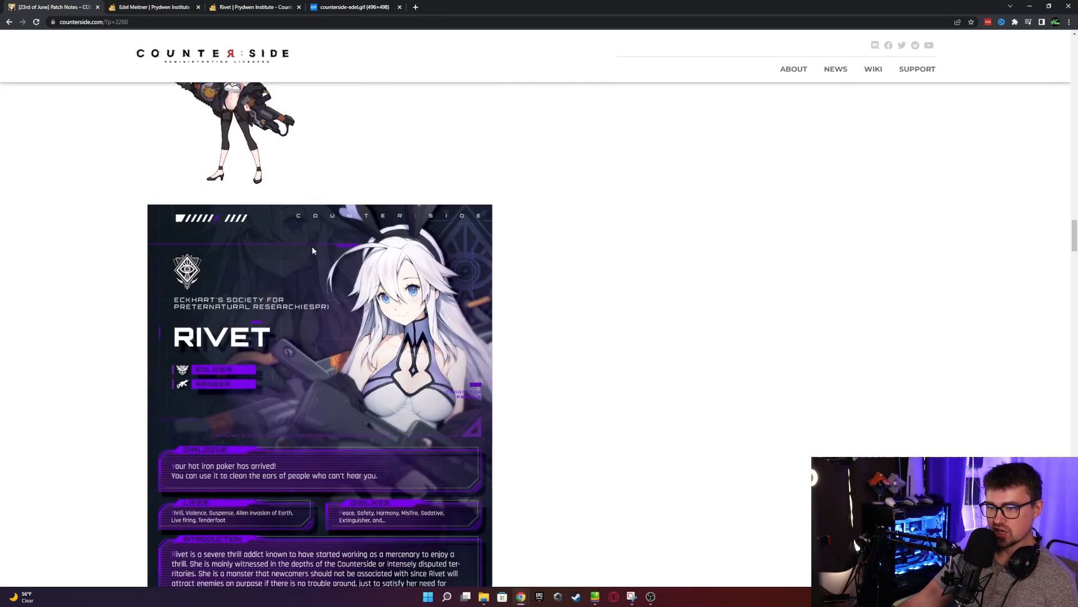
scroll("down", 3)
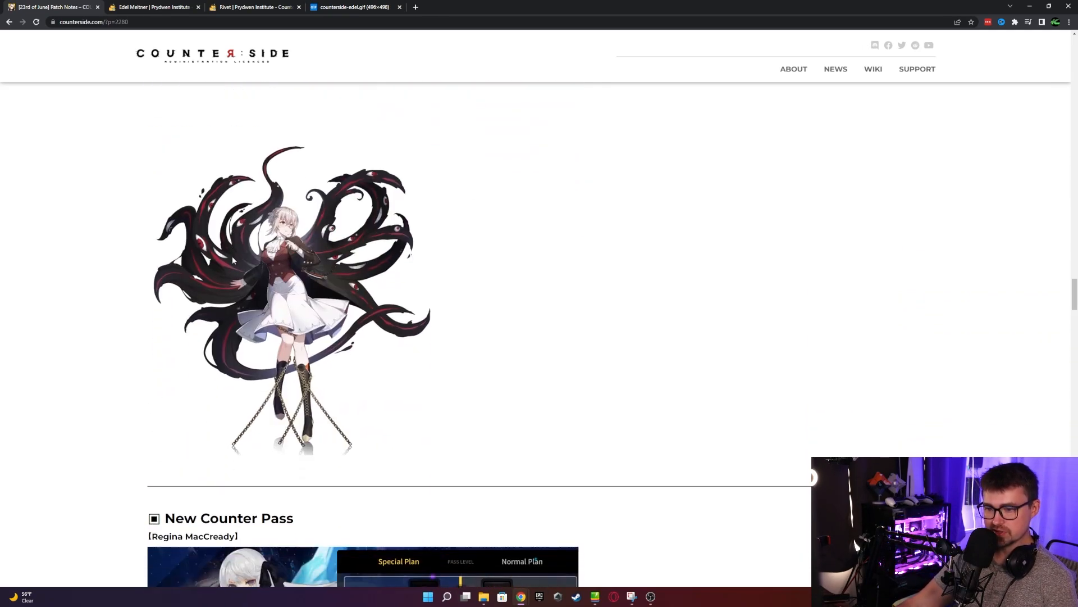
scroll("down", 3)
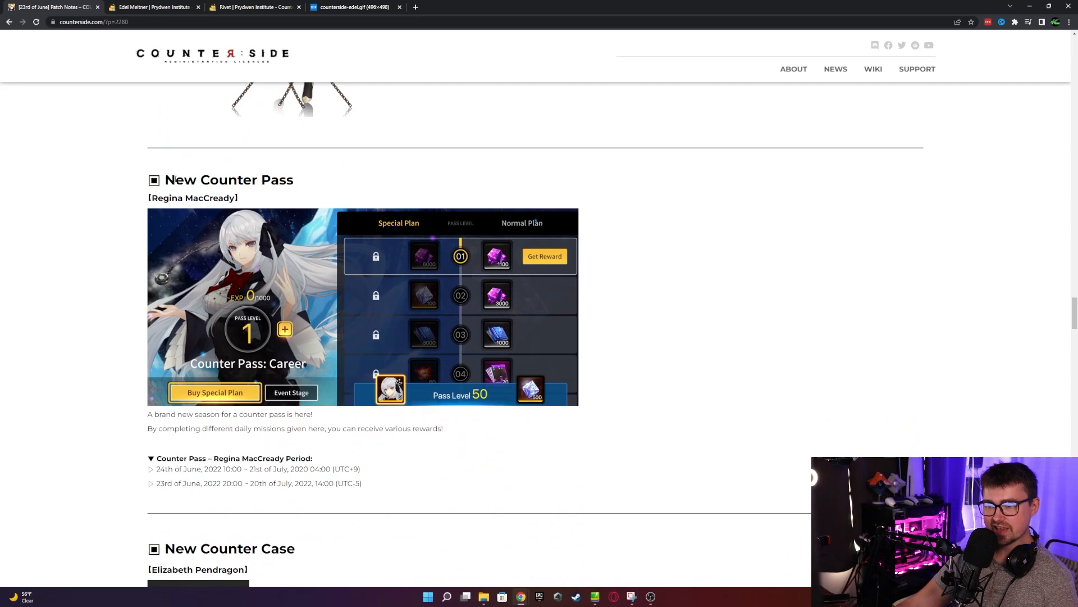
mouse_move(323, 188)
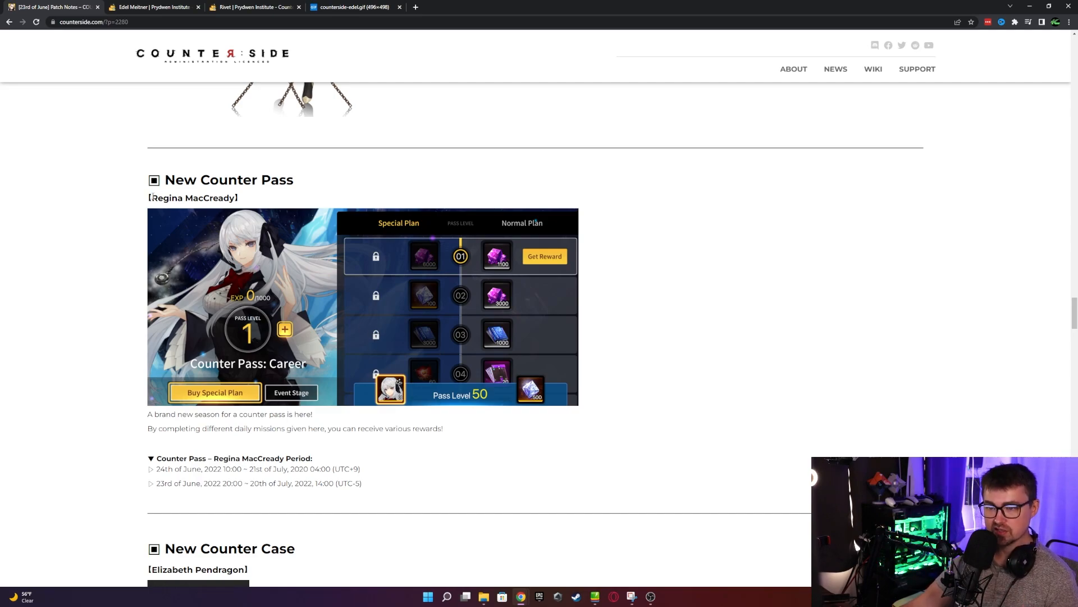
mouse_move(330, 201)
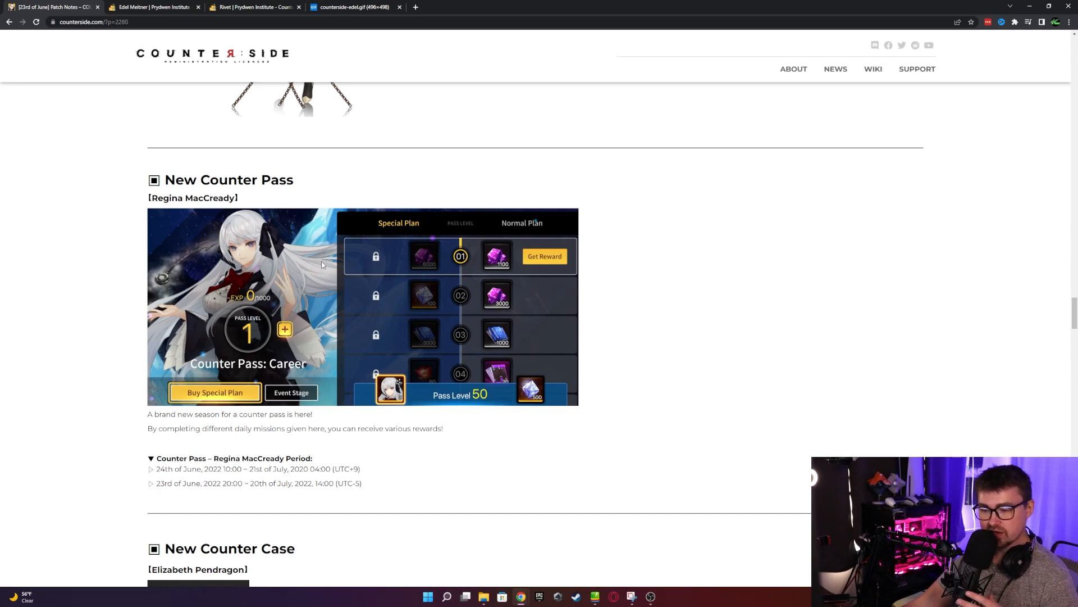
mouse_move(326, 262)
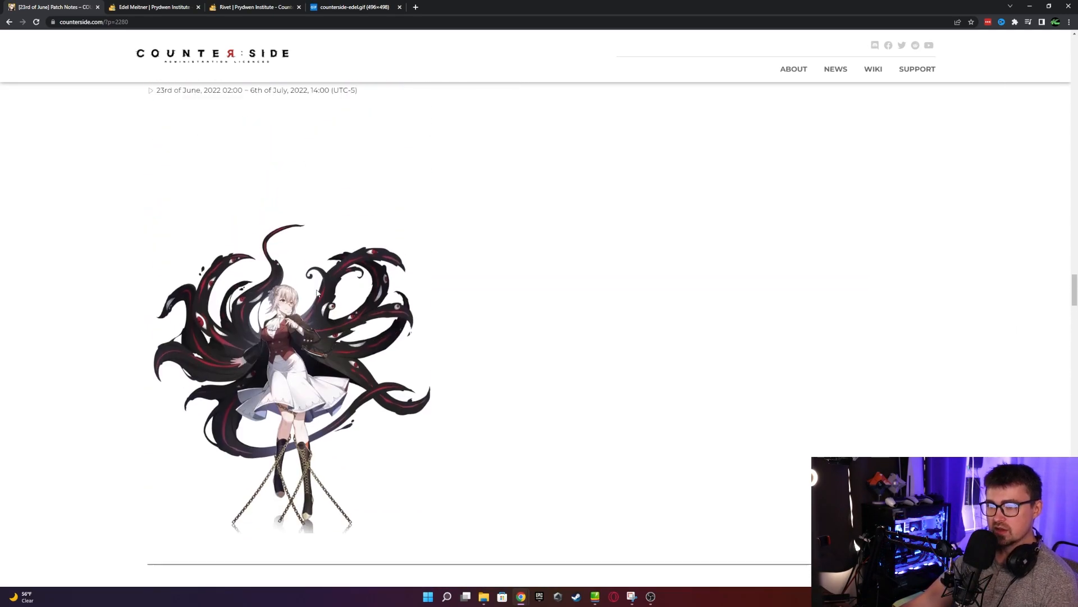
scroll("down", 3)
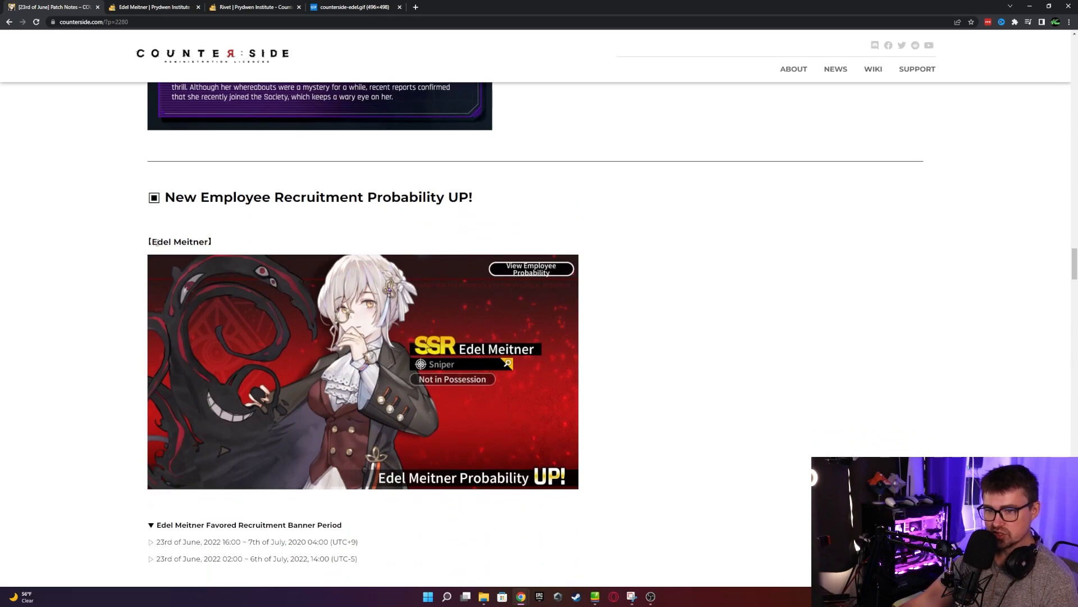
scroll("down", 3)
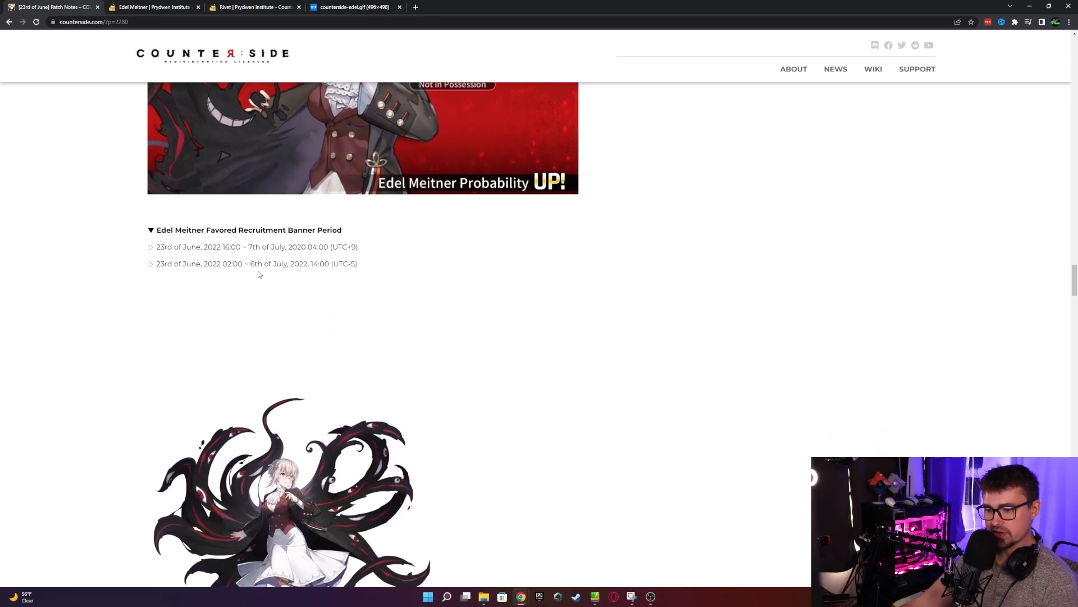
scroll("down", 3)
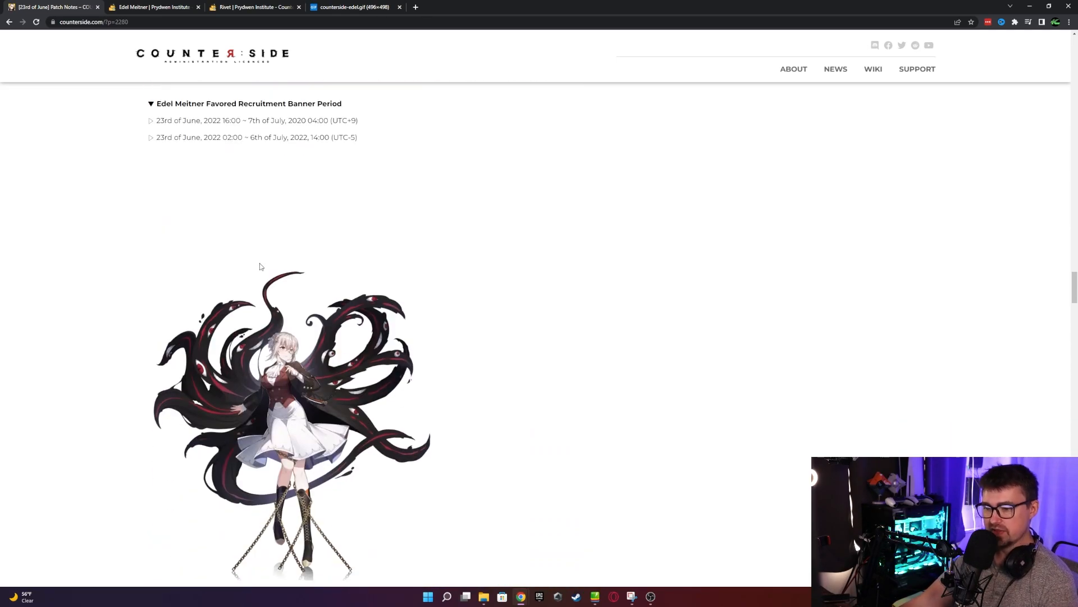
scroll("down", 3)
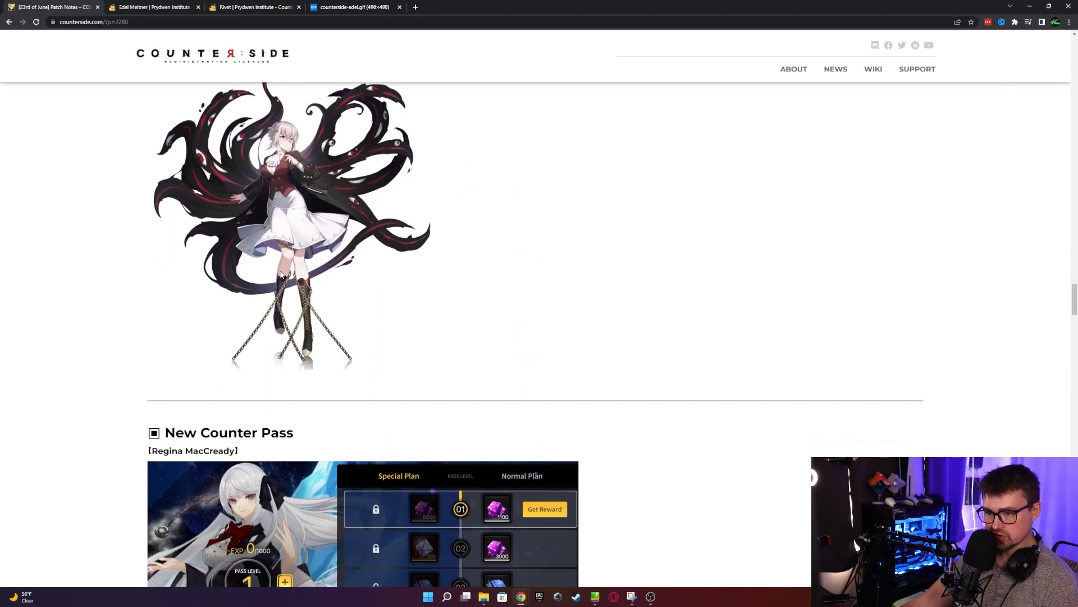
scroll("down", 3)
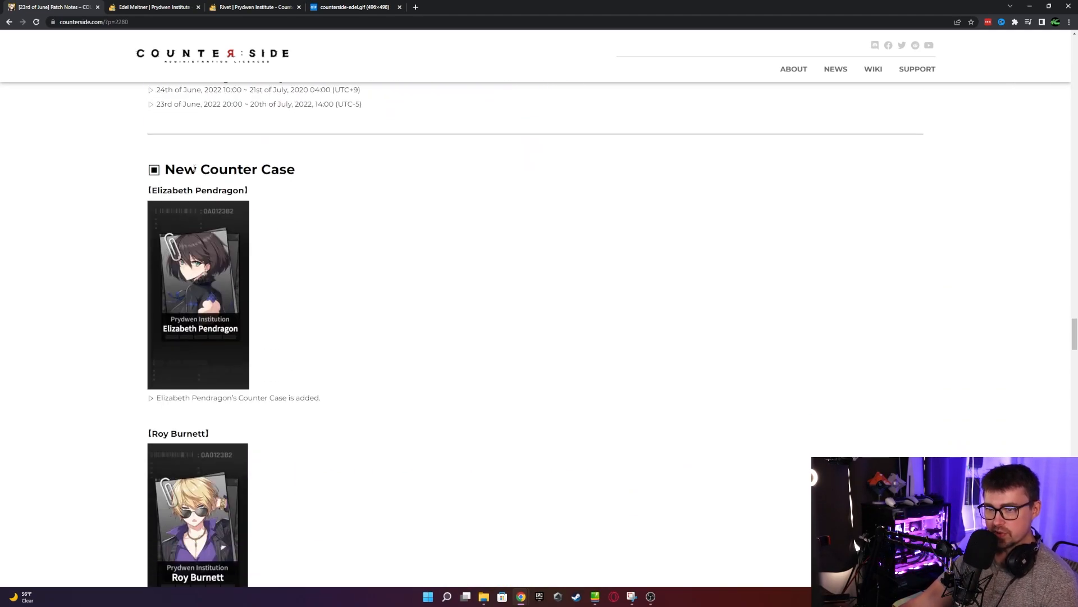
left_click_drag(162, 189, 240, 189)
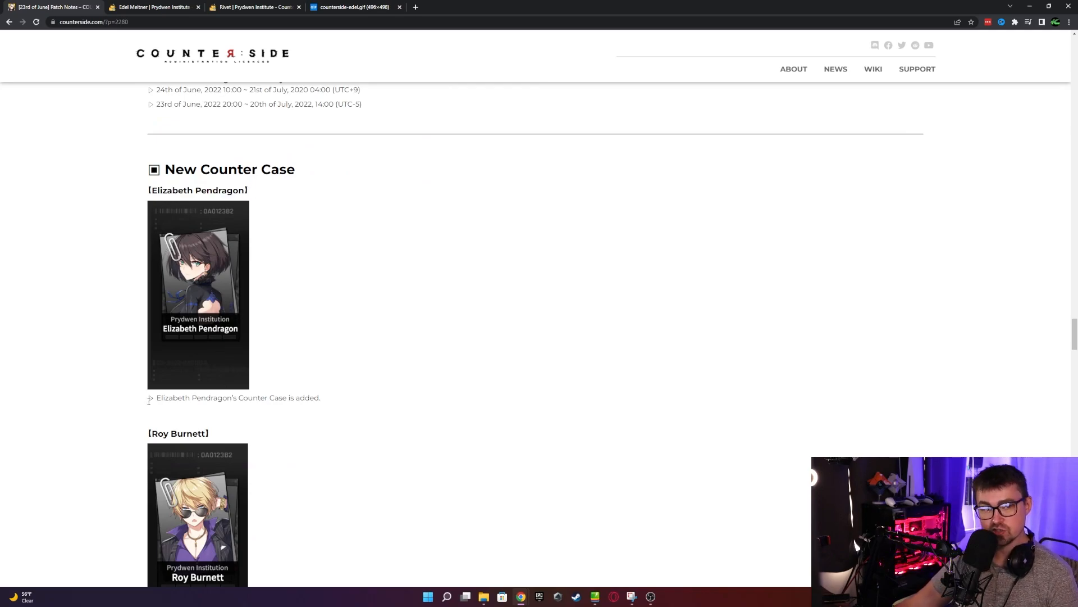
Scroll to New Attendance Missions showing the Launch 30th Day Celebration Event and its period
scroll("down", 3)
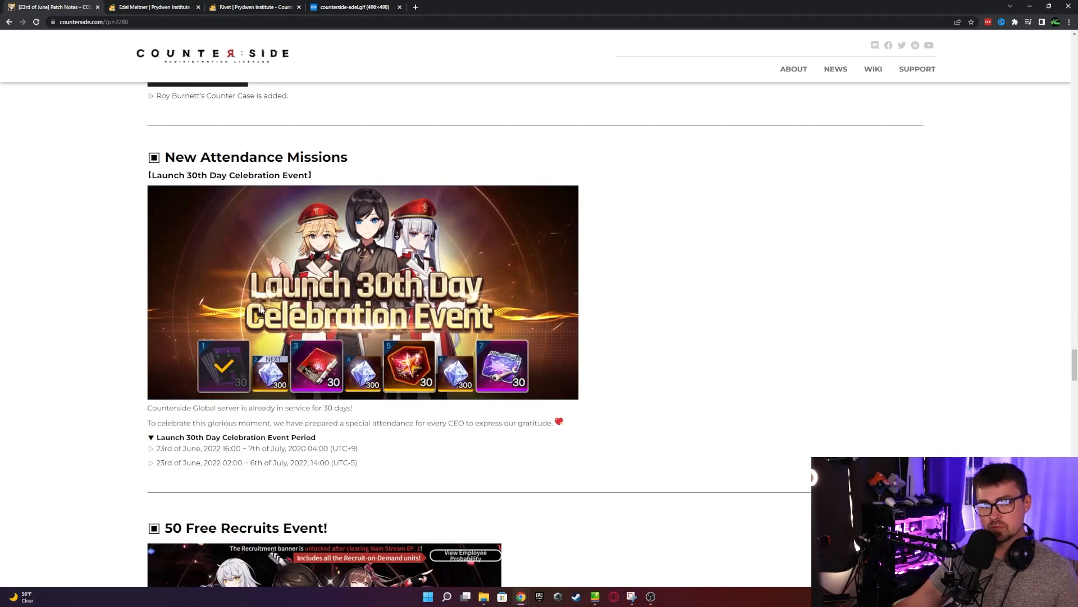
mouse_move(200, 333)
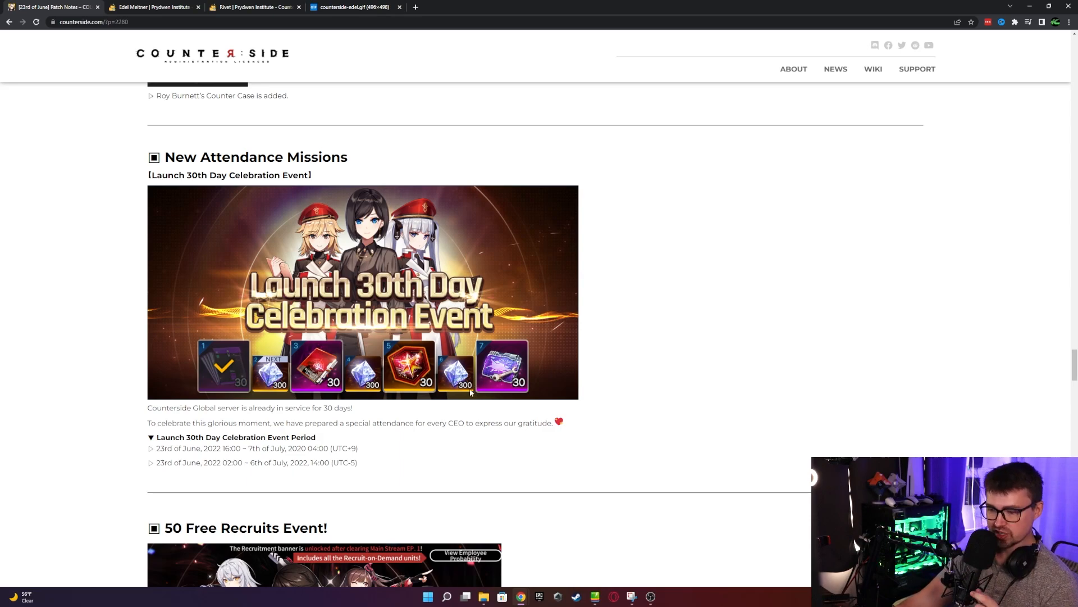
Scroll to the 50 Free Recruits Event with its requirement and period, reaching System Update
scroll("down", 3)
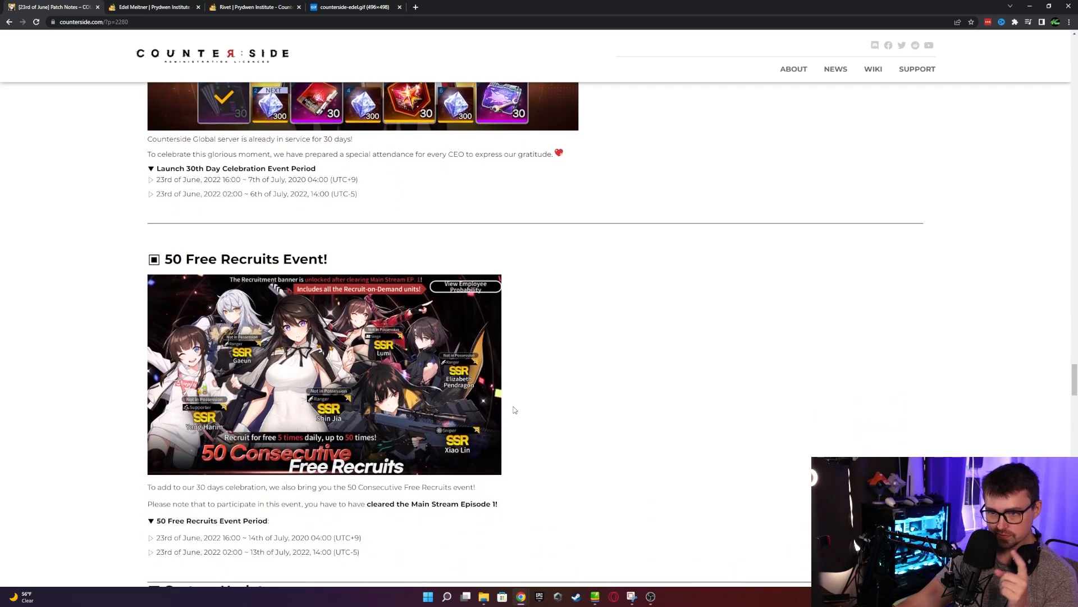
scroll("down", 3)
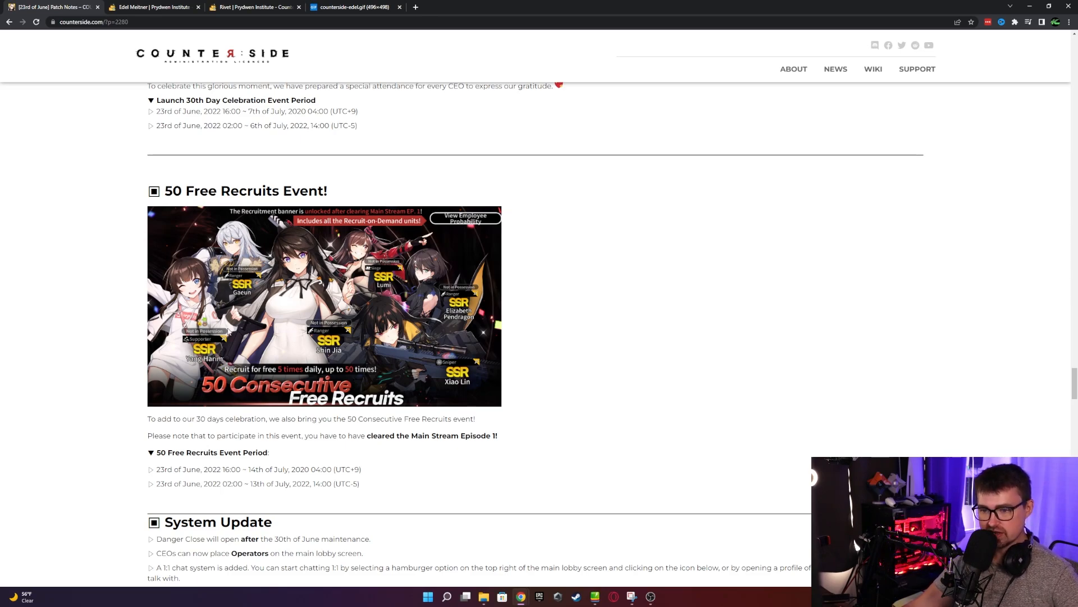
Scroll to the System Update notes and briefly highlight the Danger Close opening line
scroll("down", 3)
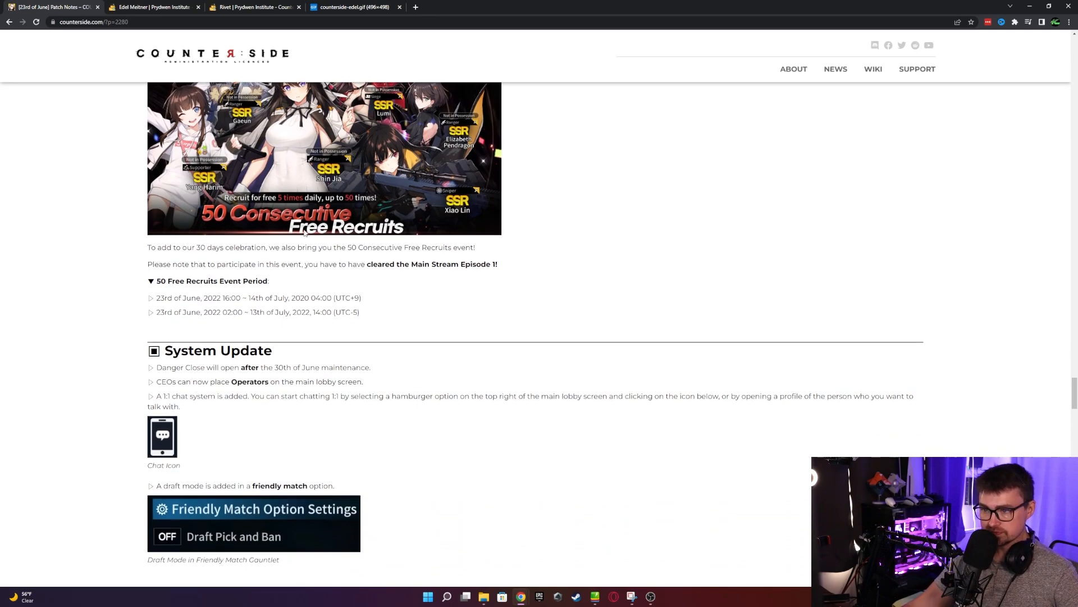
scroll("down", 3)
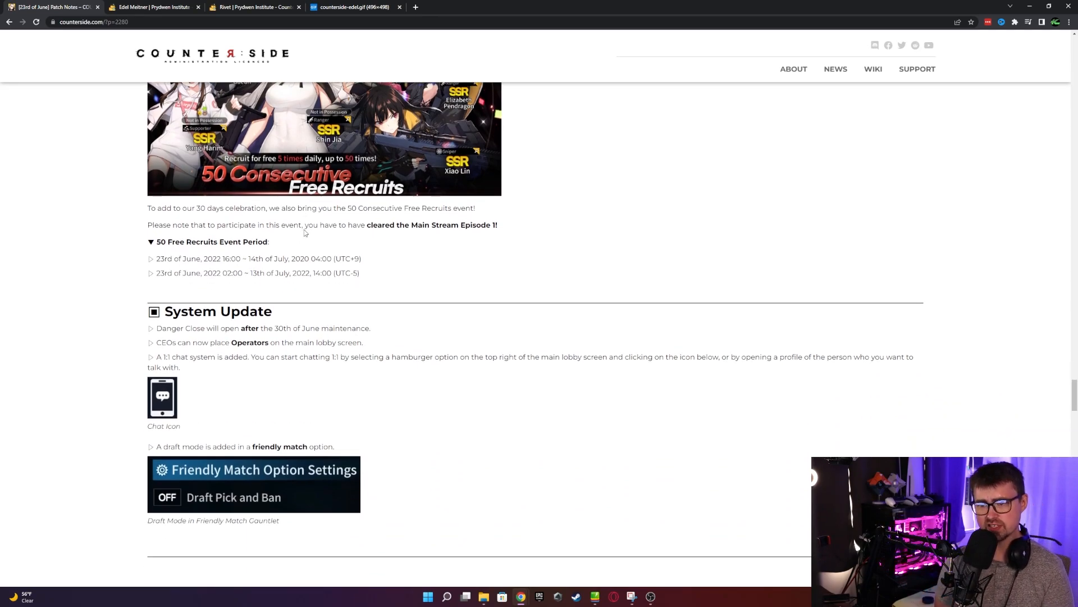
left_click_drag(185, 328, 269, 341)
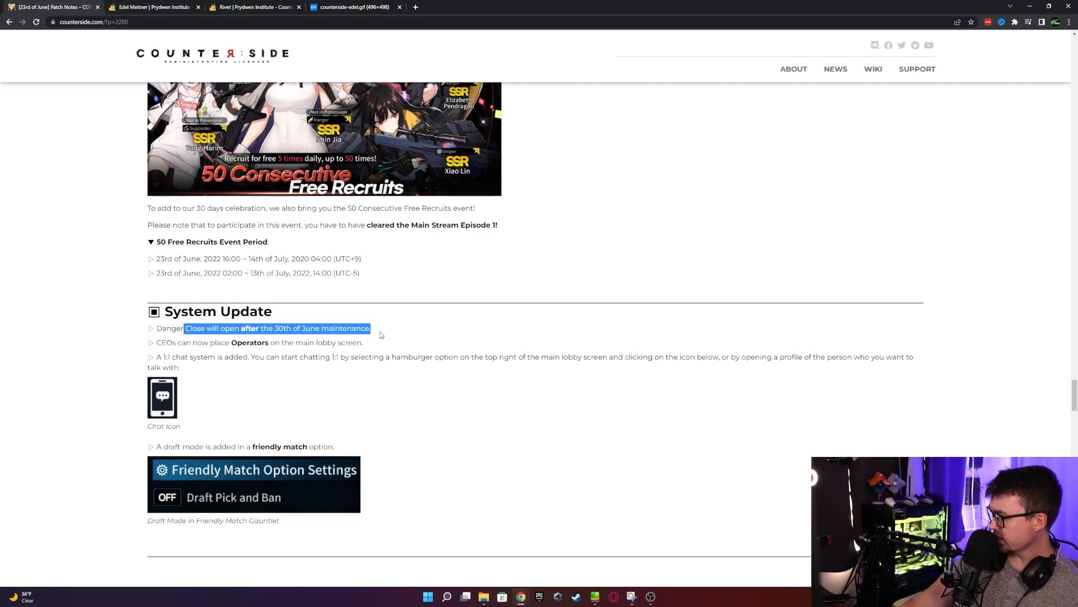
left_click(379, 335)
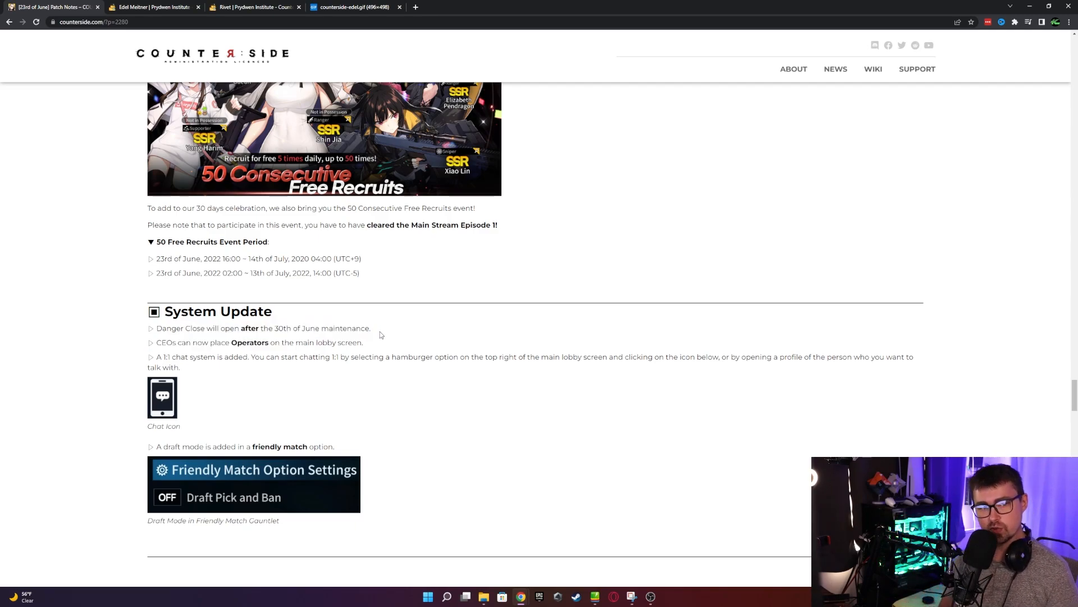